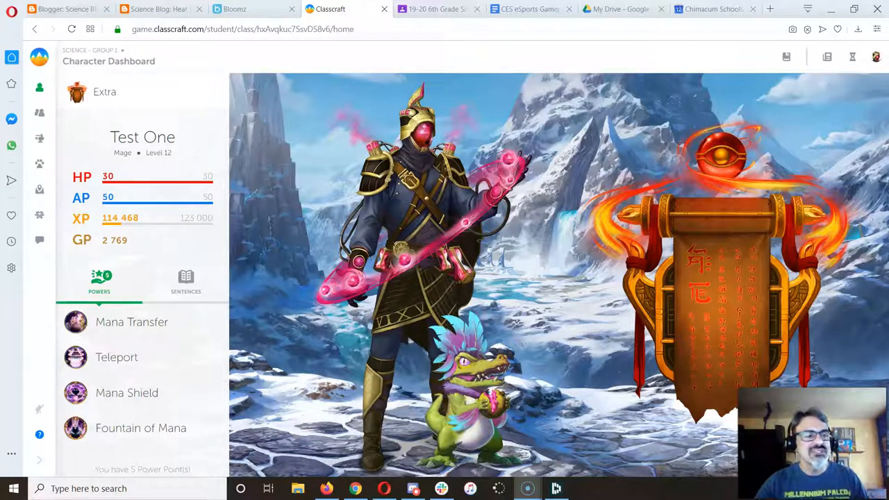
{"action": "mouse_move", "coordinate": [39, 240]}
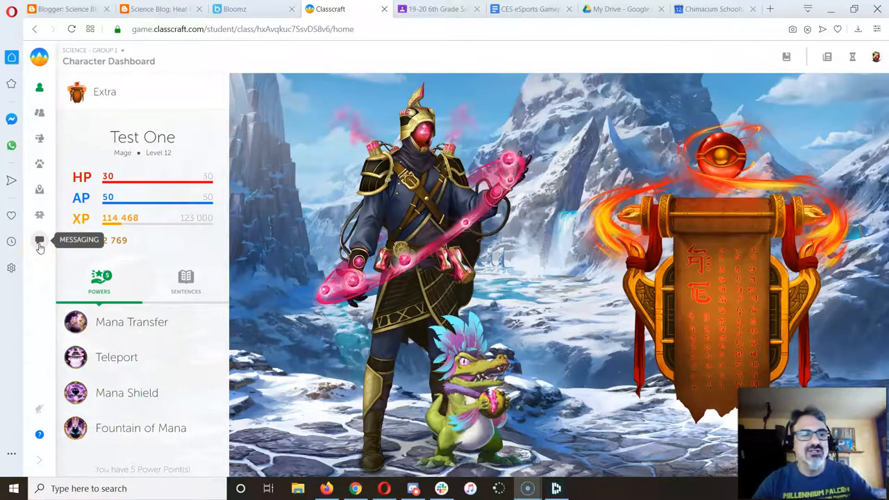
Open the 6th Grade conversation in Messaging and scroll through the teacher–student messages.
{"action": "left_click", "coordinate": [39, 240]}
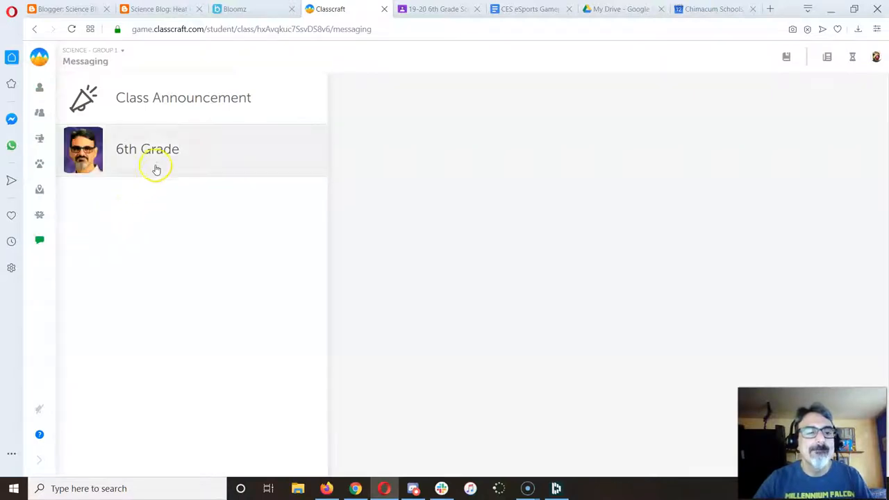
{"action": "left_click", "coordinate": [167, 149]}
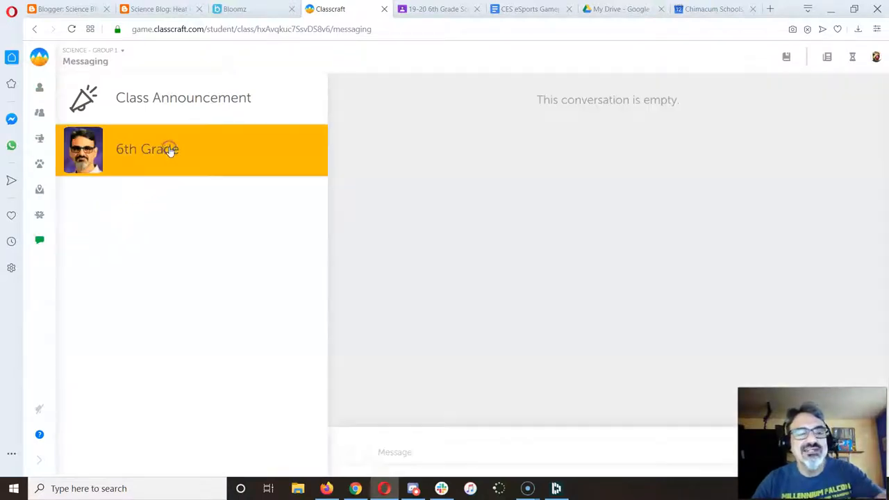
{"action": "left_click", "coordinate": [167, 149]}
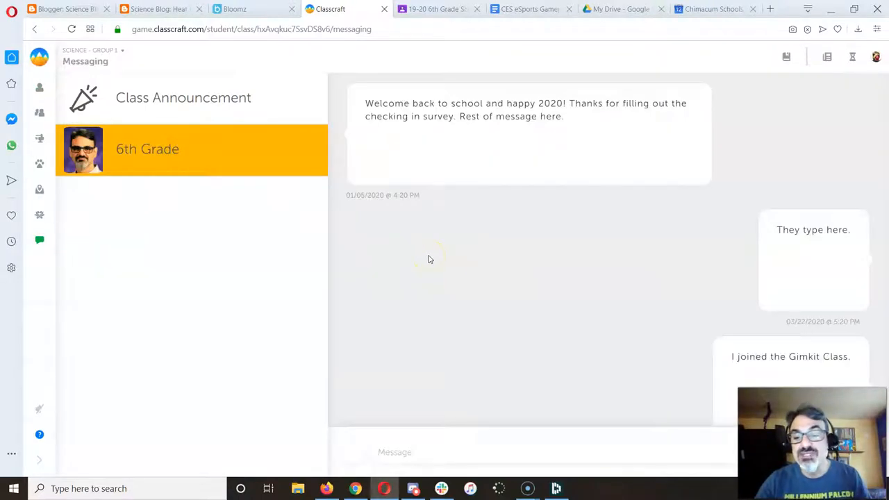
{"action": "scroll", "scroll_direction": "down", "scroll_amount": 3}
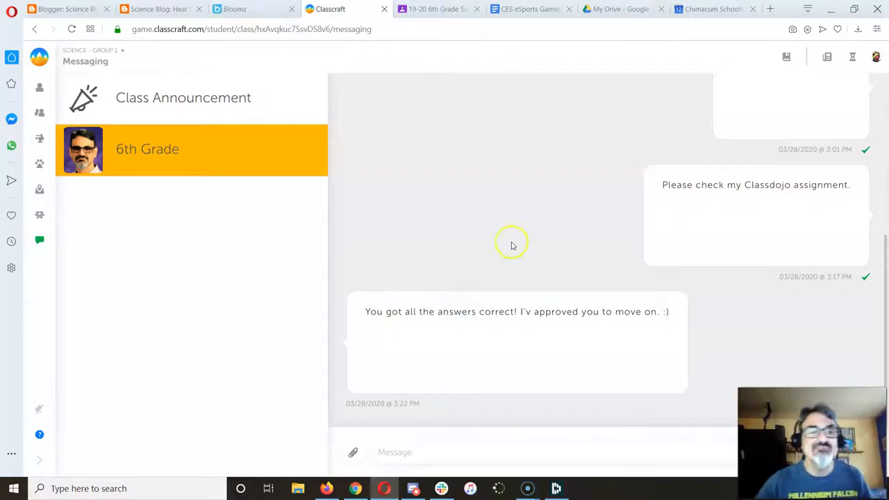
Read the Class Announcement posts down to the April 3 message about everyone receiving 100 GP.
{"action": "left_click", "coordinate": [183, 97]}
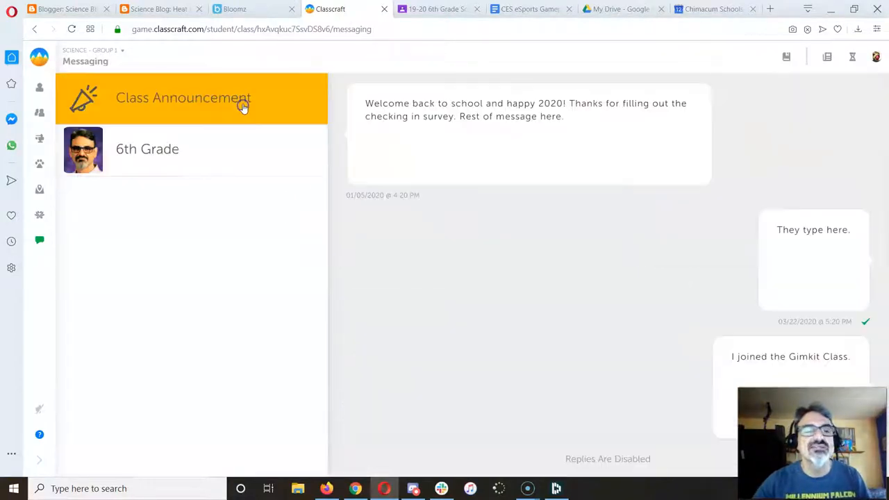
{"action": "scroll", "scroll_direction": "down", "scroll_amount": 3}
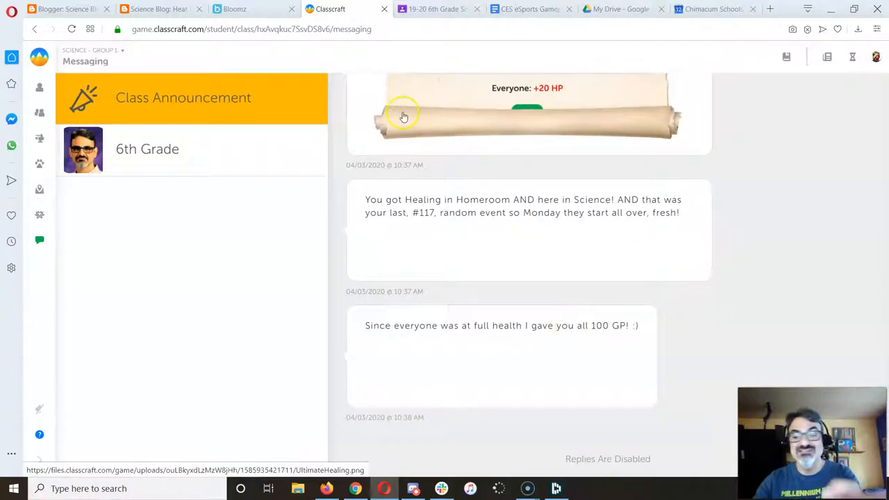
{"action": "scroll", "scroll_direction": "down", "scroll_amount": 3}
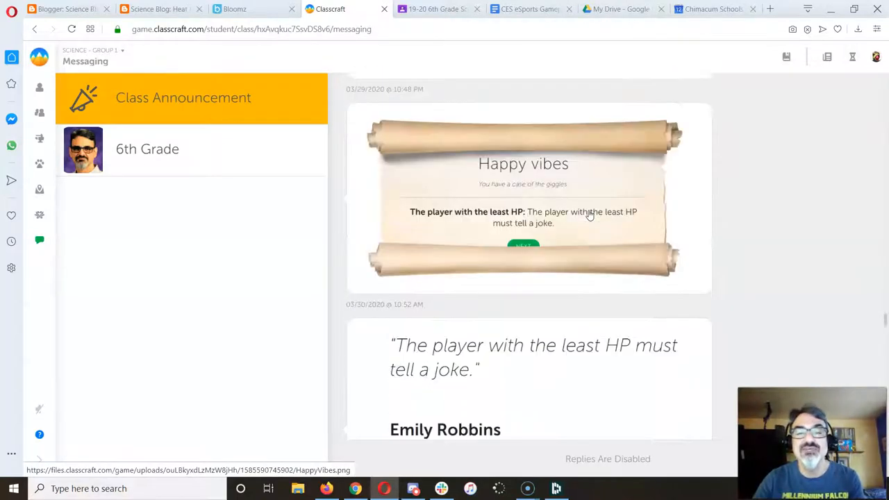
{"action": "scroll", "scroll_direction": "down", "scroll_amount": 3}
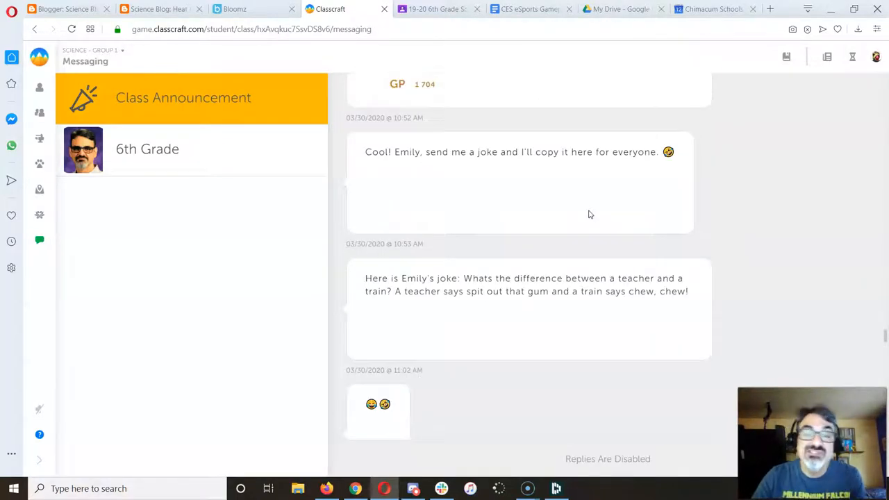
{"action": "scroll", "scroll_direction": "down", "scroll_amount": 3}
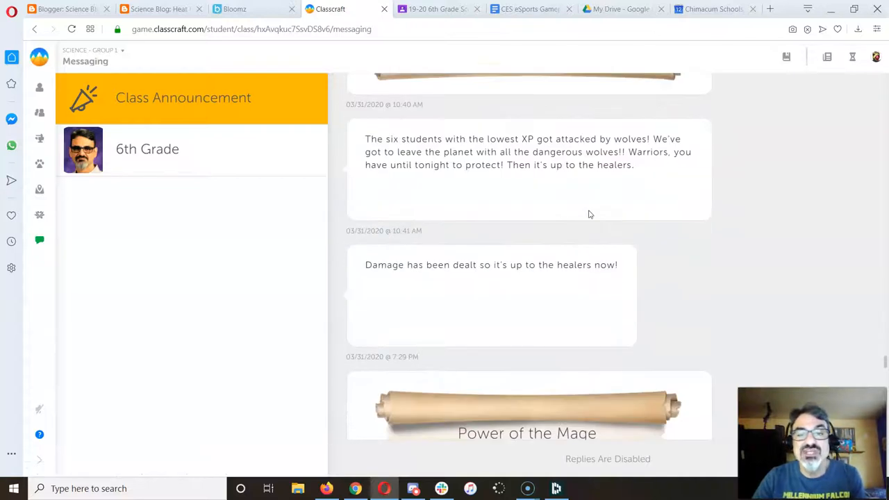
{"action": "scroll", "scroll_direction": "down", "scroll_amount": 3}
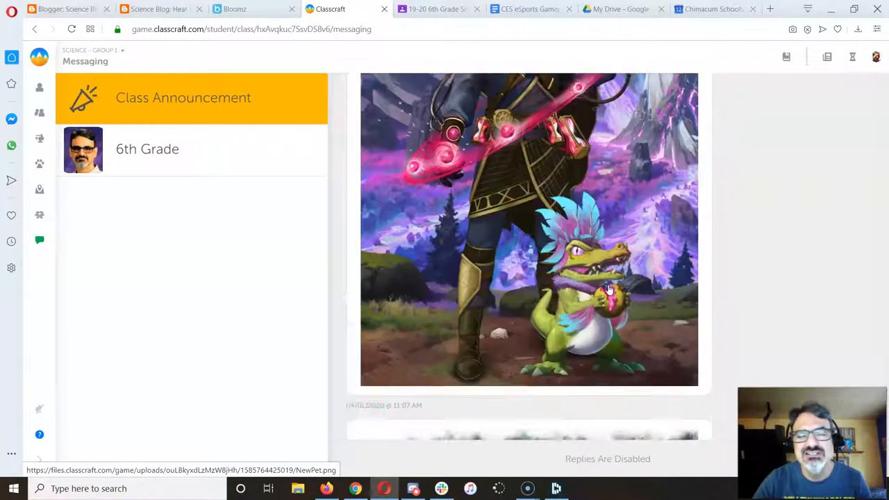
{"action": "scroll", "scroll_direction": "down", "scroll_amount": 3}
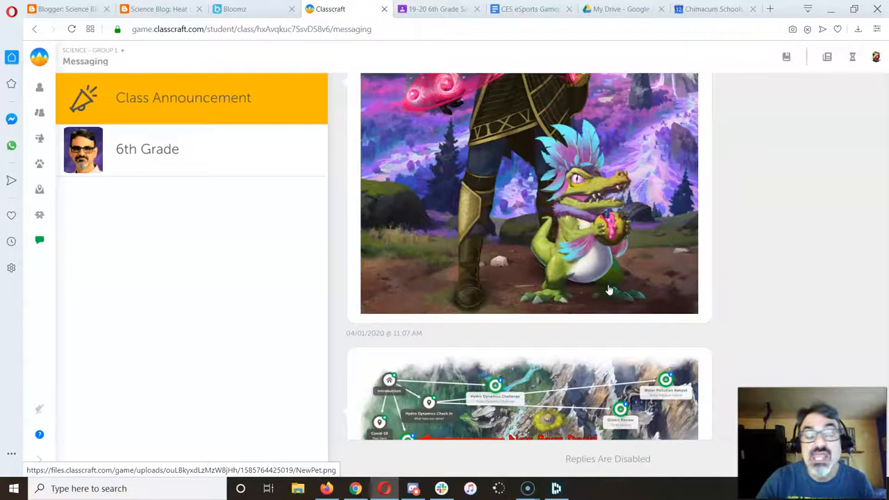
{"action": "scroll", "scroll_direction": "down", "scroll_amount": 3}
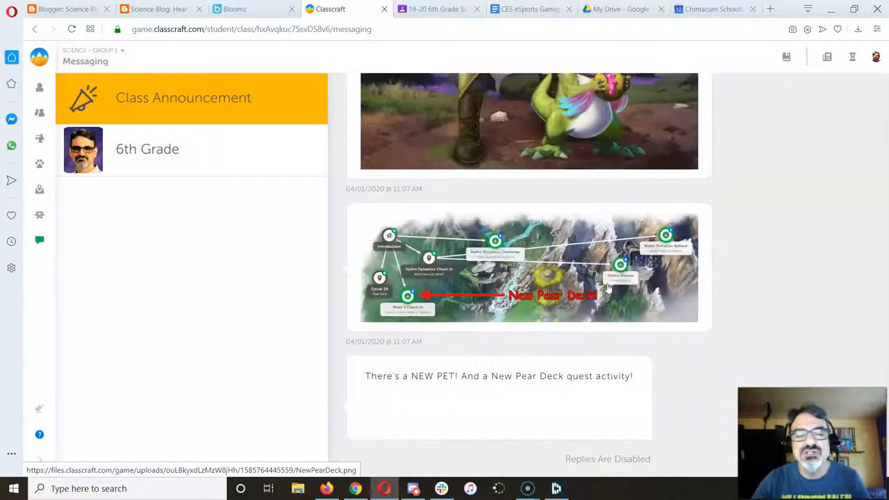
{"action": "mouse_move", "coordinate": [476, 310]}
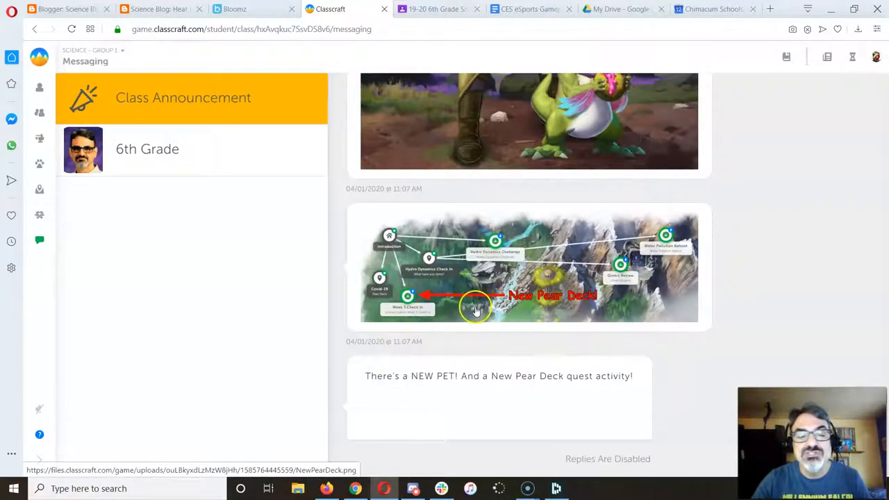
{"action": "scroll", "scroll_direction": "down", "scroll_amount": 3}
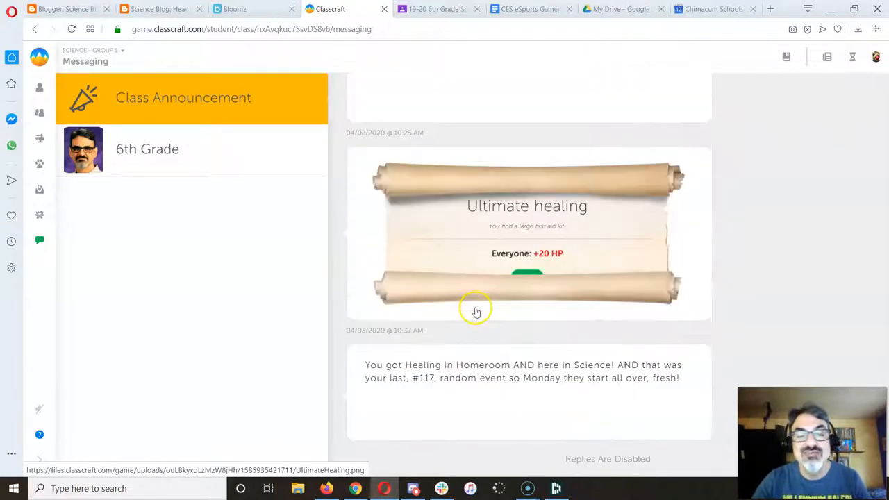
{"action": "scroll", "scroll_direction": "down", "scroll_amount": 3}
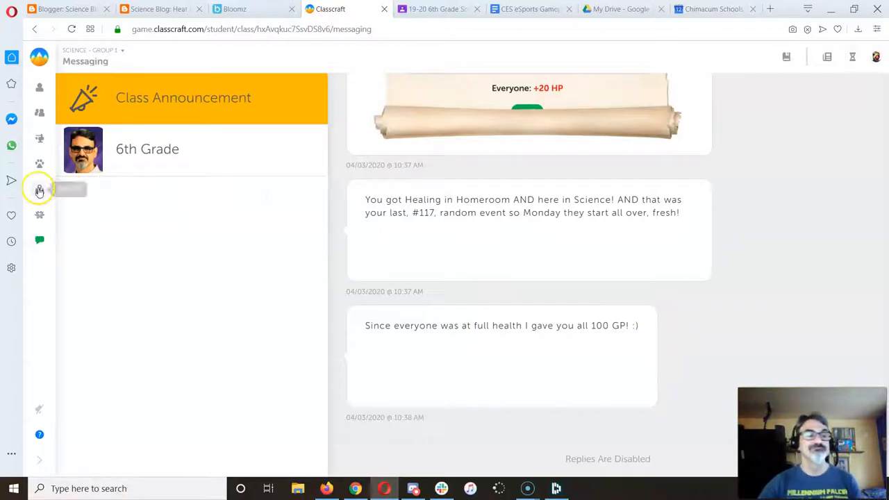
Open the Hydro Dynamics Check In quest on the Ocean Guardian School map, reaching its Flipgrid login.
{"action": "left_click", "coordinate": [39, 190]}
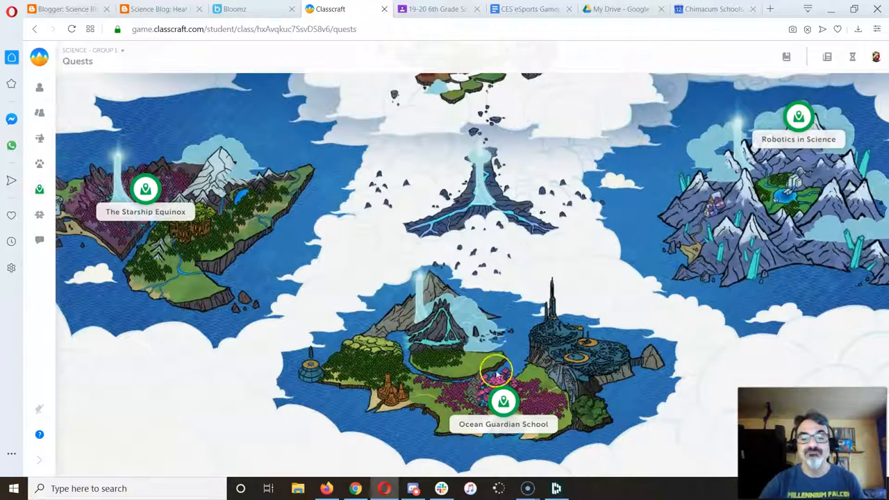
{"action": "left_click", "coordinate": [503, 401]}
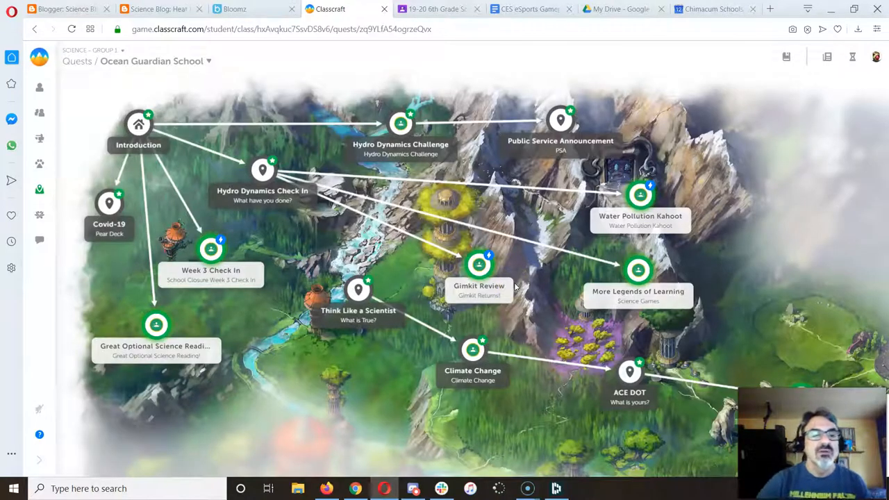
{"action": "left_click", "coordinate": [263, 170]}
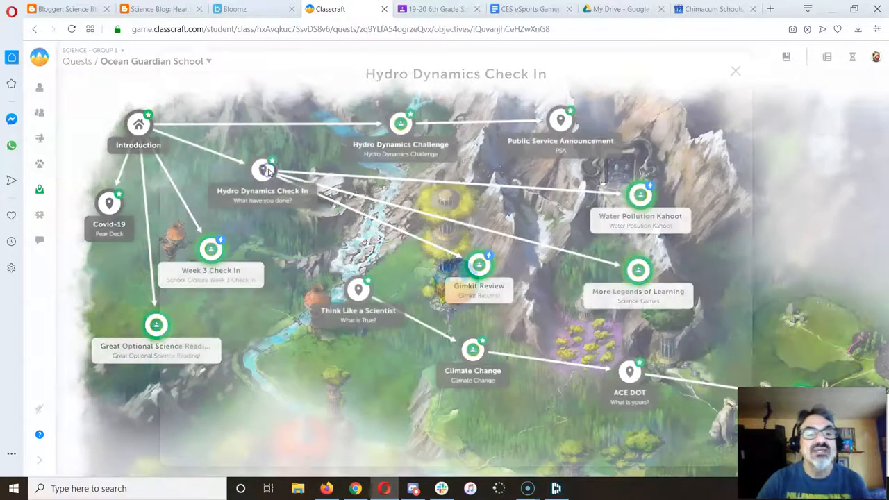
{"action": "left_click", "coordinate": [261, 170]}
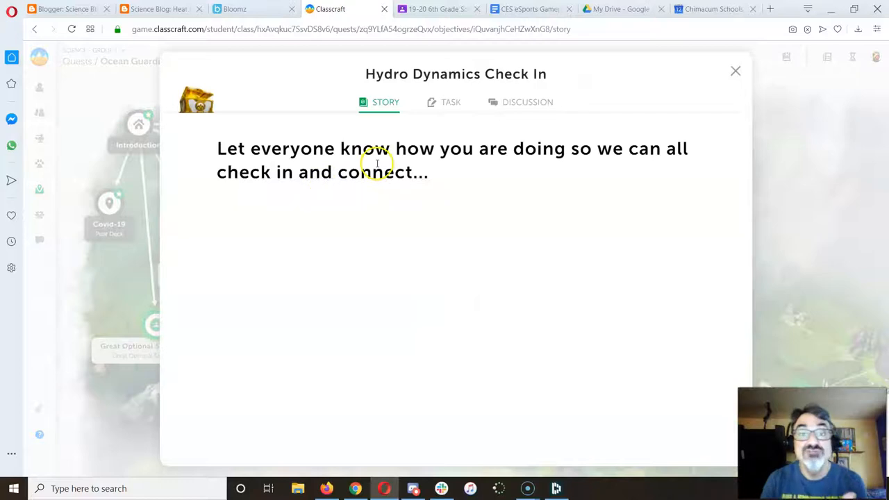
{"action": "left_click", "coordinate": [450, 102]}
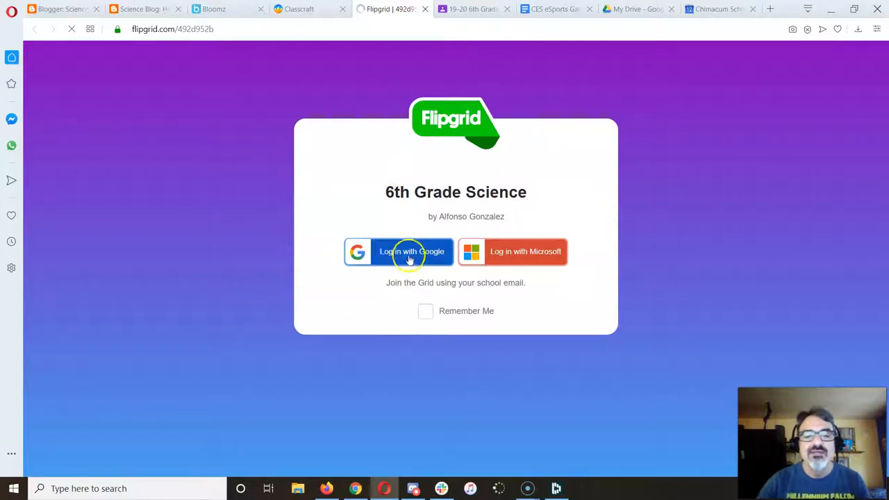
Sign in to Flipgrid with Google and browse the topic's student video responses.
{"action": "left_click", "coordinate": [411, 252]}
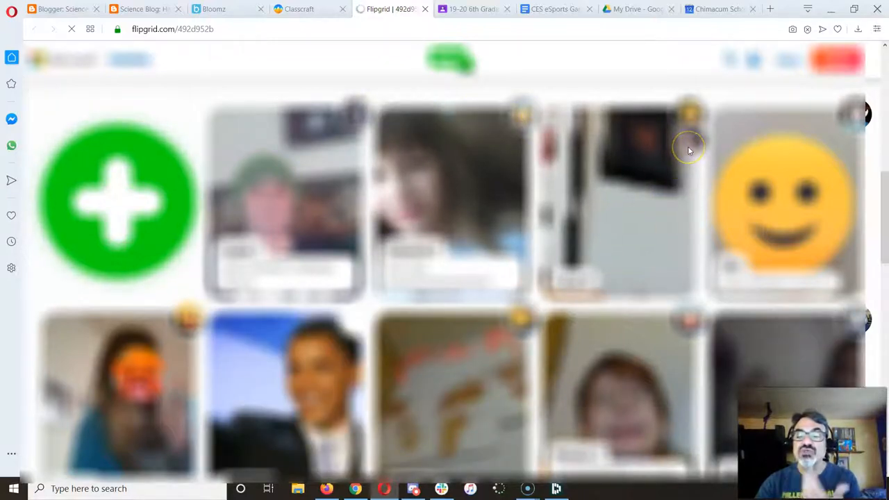
{"action": "mouse_move", "coordinate": [671, 185]}
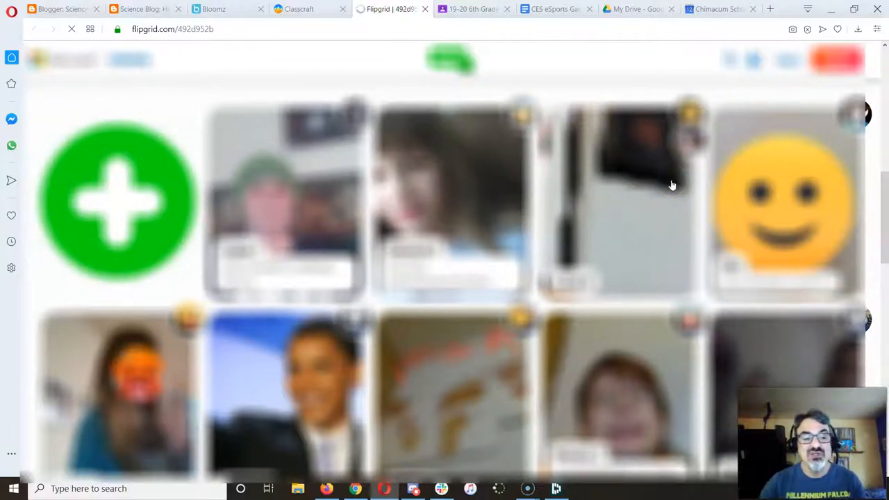
{"action": "scroll", "scroll_direction": "down", "scroll_amount": 3}
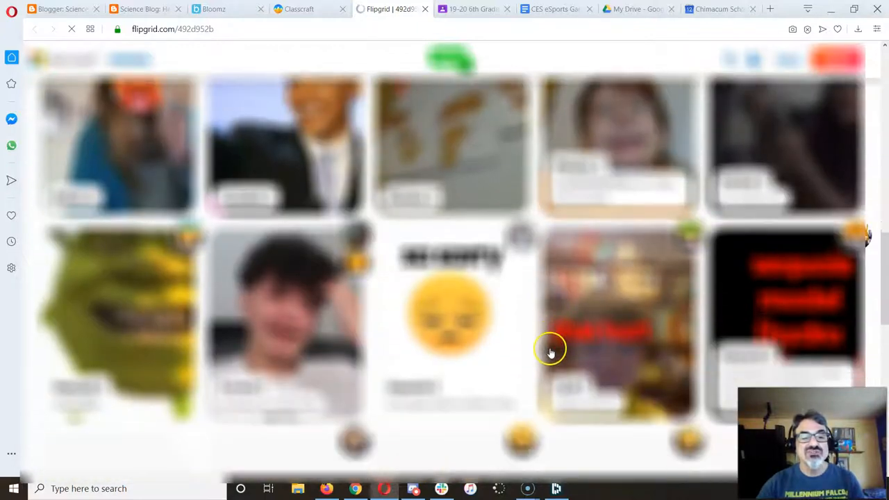
{"action": "scroll", "scroll_direction": "down", "scroll_amount": 3}
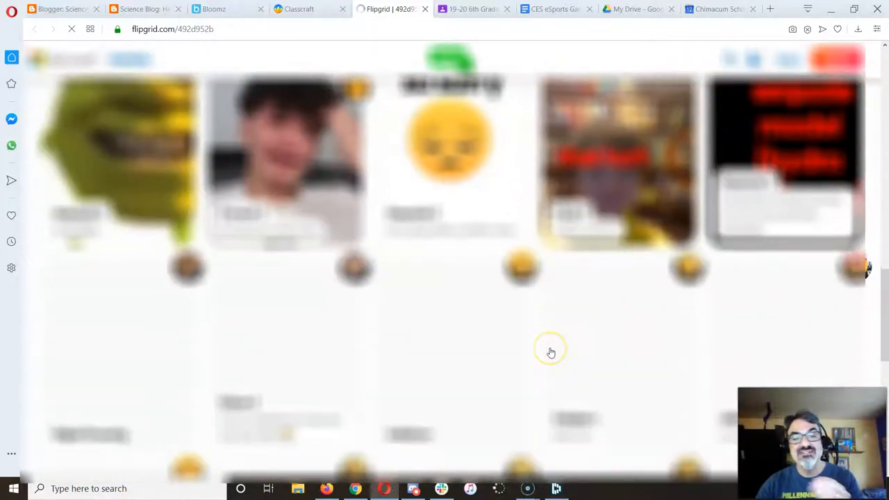
{"action": "scroll", "scroll_direction": "down", "scroll_amount": 3}
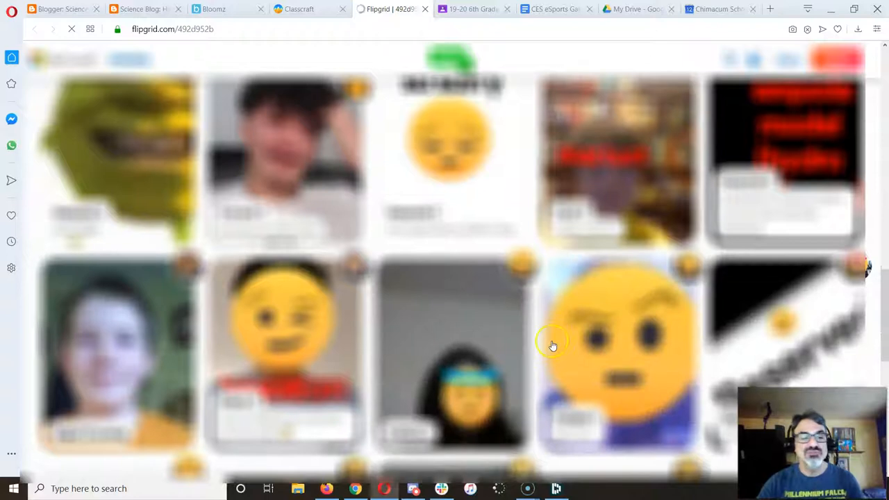
{"action": "scroll", "scroll_direction": "down", "scroll_amount": 3}
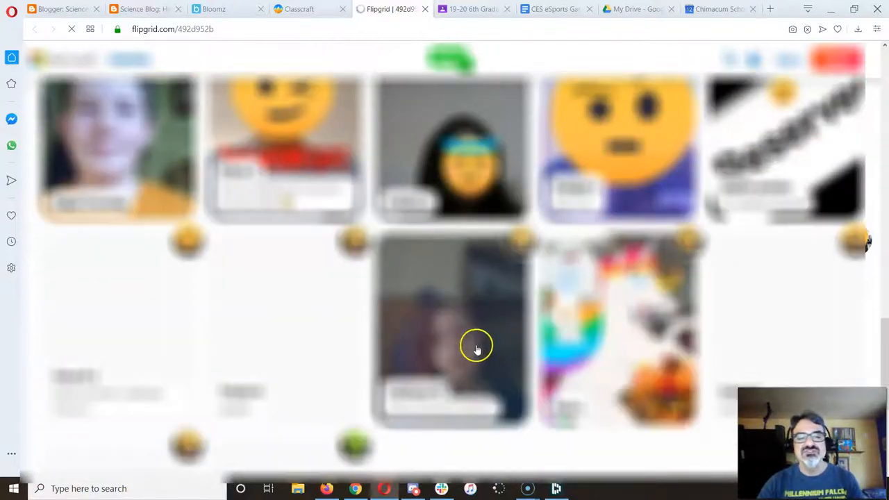
{"action": "scroll", "scroll_direction": "down", "scroll_amount": 3}
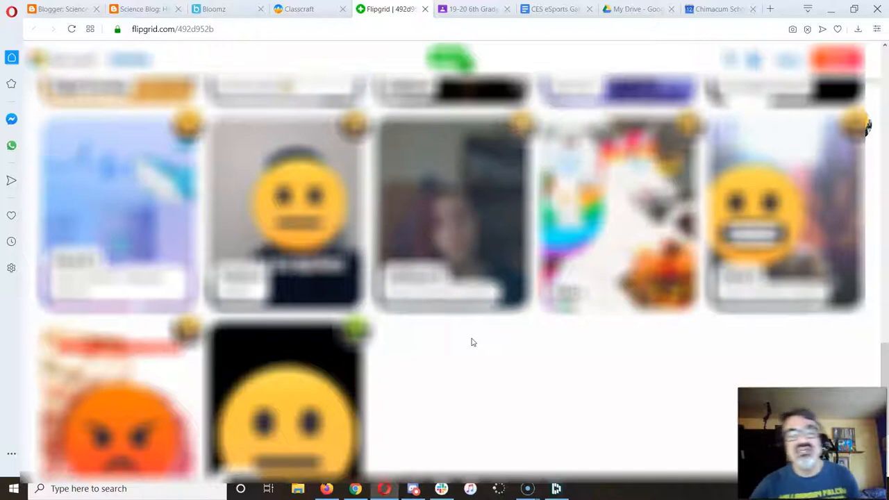
{"action": "scroll", "scroll_direction": "down", "scroll_amount": 3}
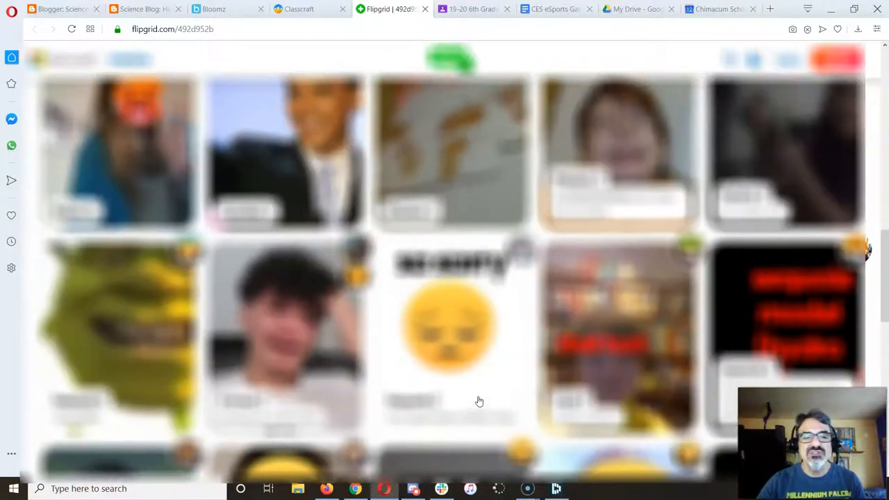
{"action": "scroll", "scroll_direction": "down", "scroll_amount": 3}
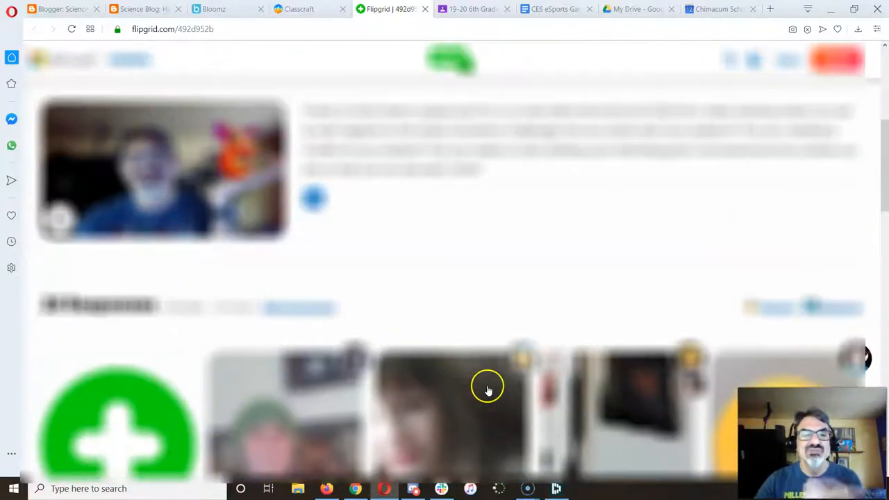
Read the Hydro Dynamics Challenge discussion thread, then close the quest back to the map.
{"action": "left_click", "coordinate": [299, 9]}
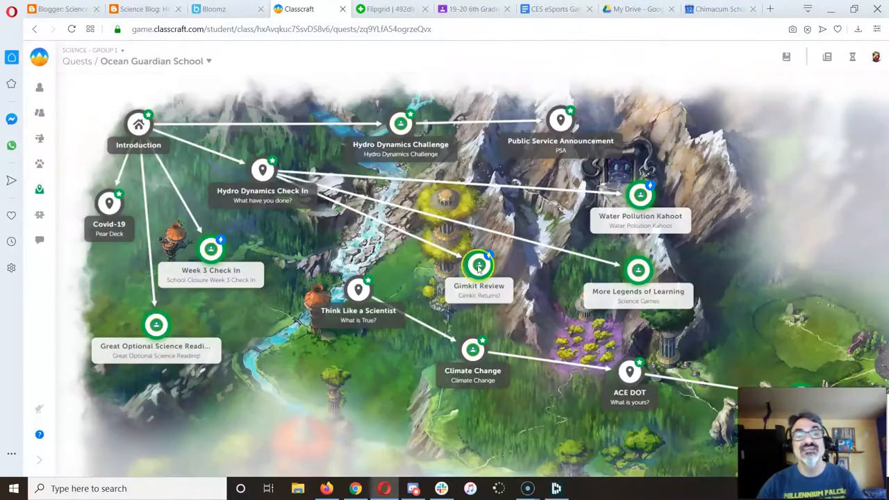
{"action": "left_click", "coordinate": [400, 124]}
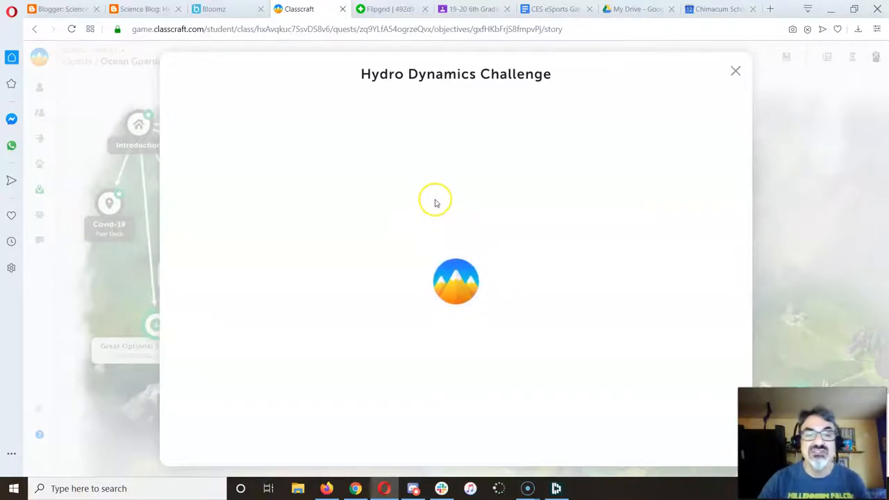
{"action": "left_click", "coordinate": [569, 102]}
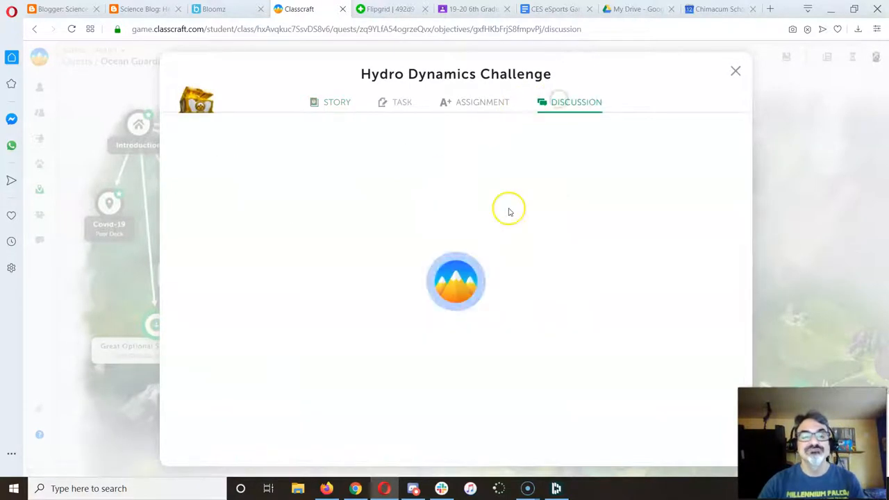
{"action": "left_click", "coordinate": [575, 102]}
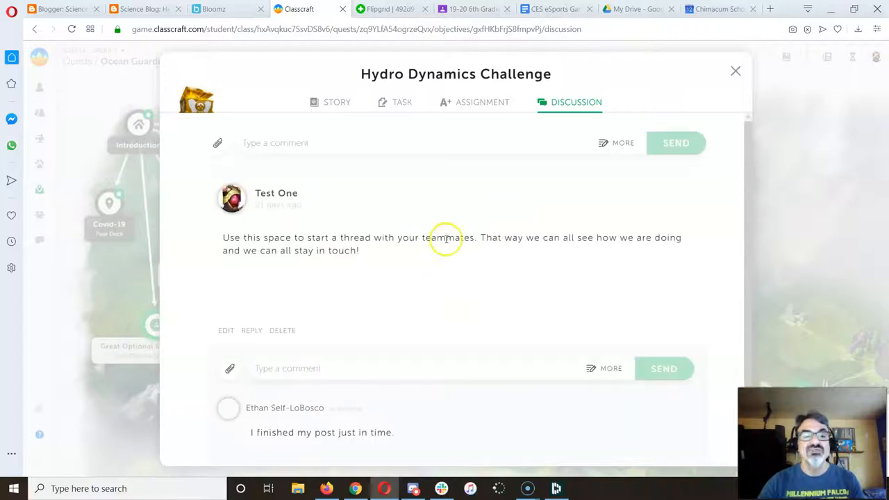
{"action": "scroll", "scroll_direction": "down", "scroll_amount": 3}
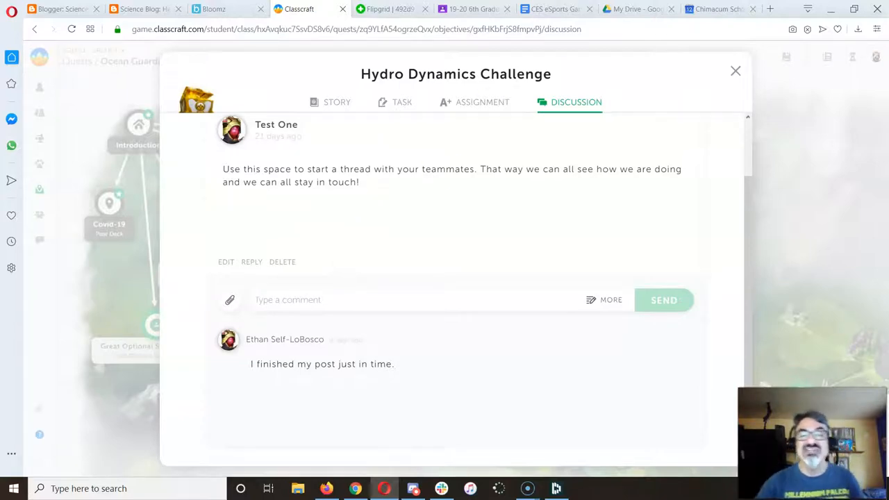
{"action": "left_click", "coordinate": [736, 71]}
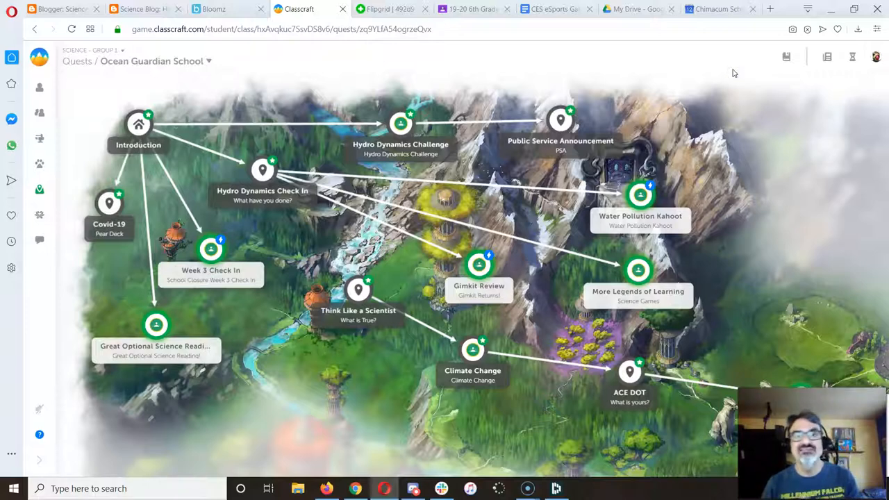
{"action": "mouse_move", "coordinate": [561, 120]}
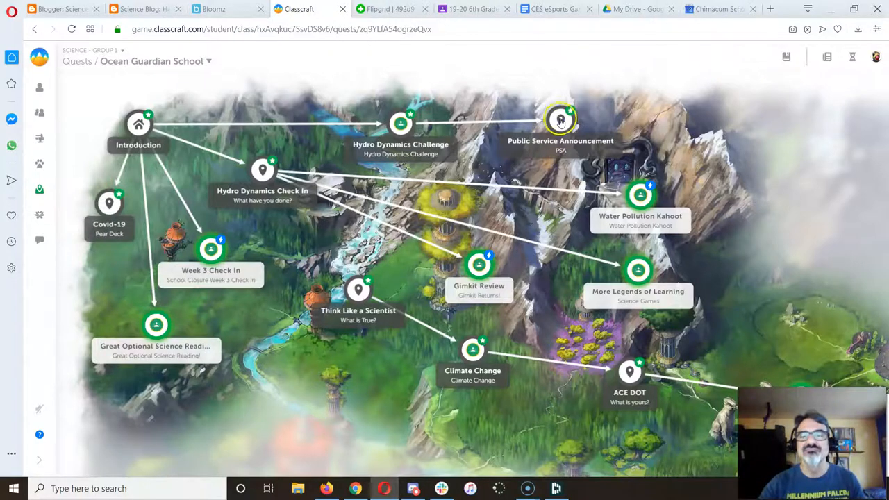
{"action": "left_click", "coordinate": [560, 121]}
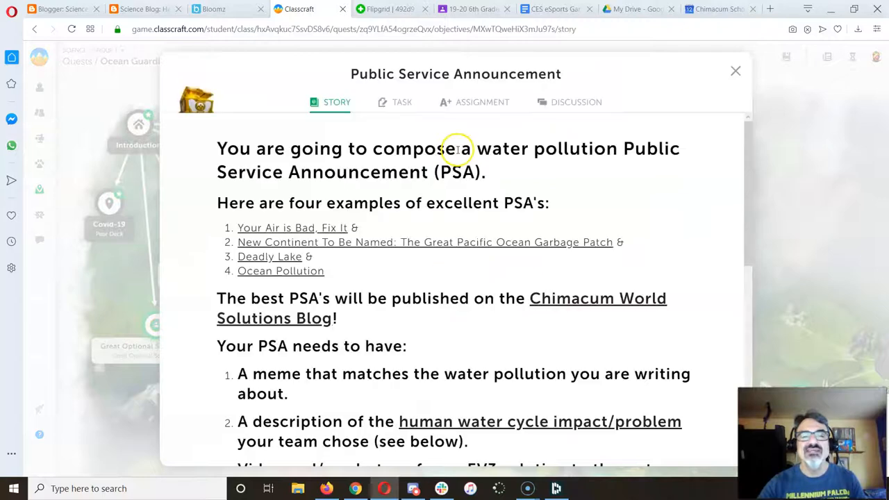
{"action": "left_click", "coordinate": [576, 103]}
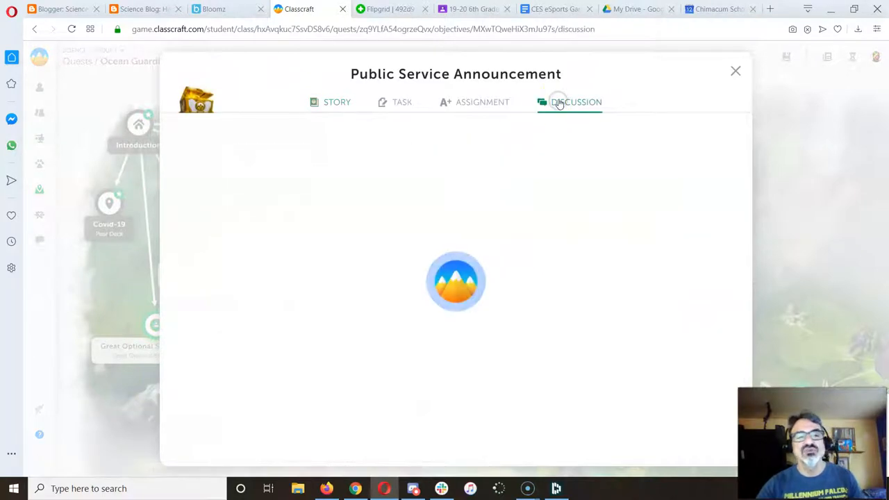
{"action": "left_click", "coordinate": [570, 102]}
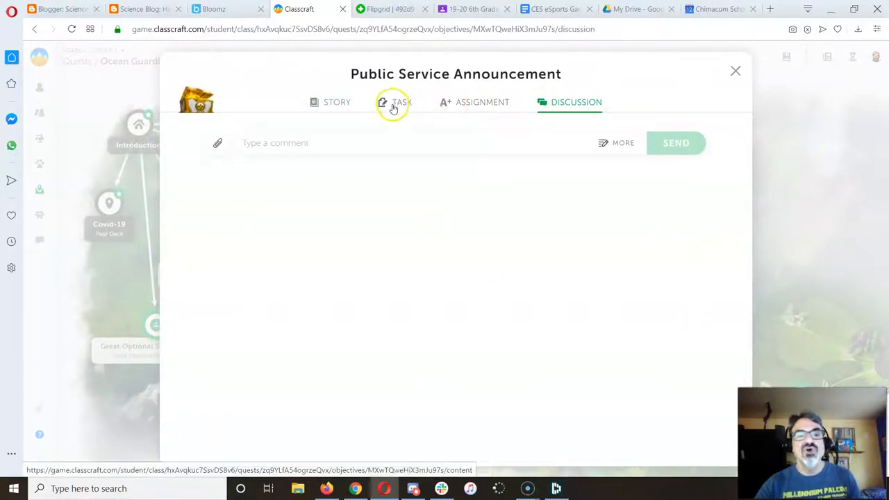
{"action": "left_click", "coordinate": [395, 102]}
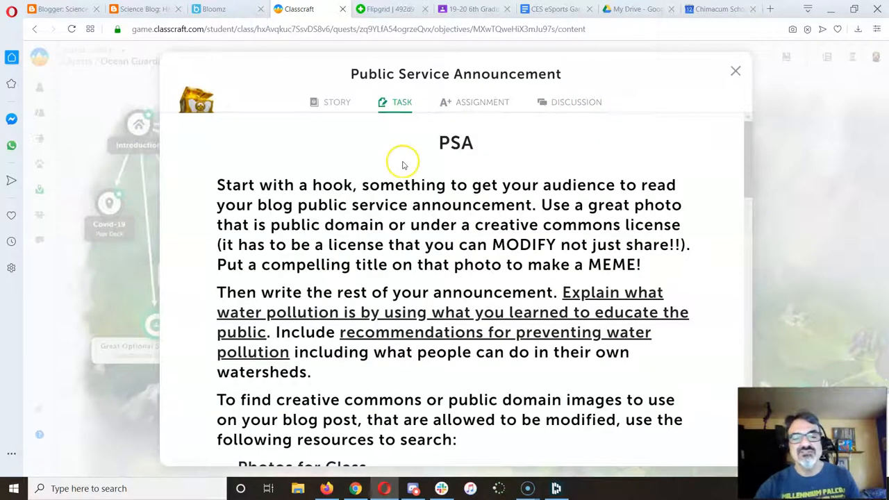
{"action": "mouse_move", "coordinate": [735, 71]}
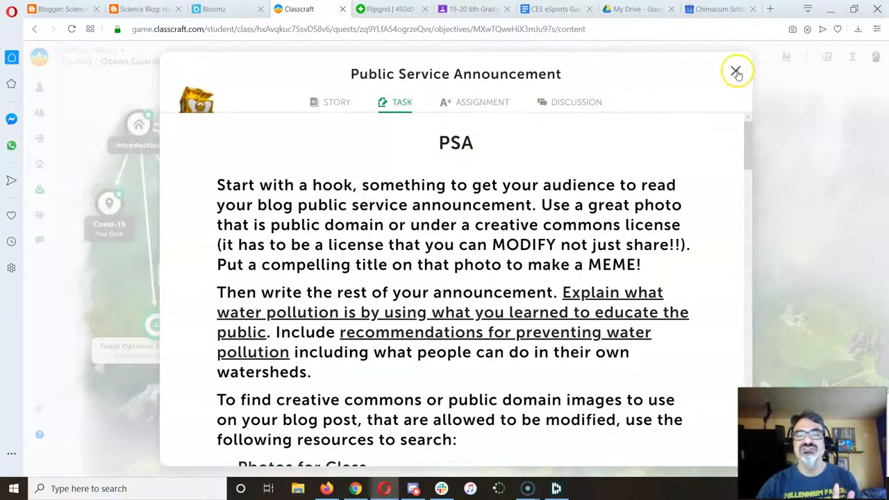
{"action": "left_click", "coordinate": [736, 71]}
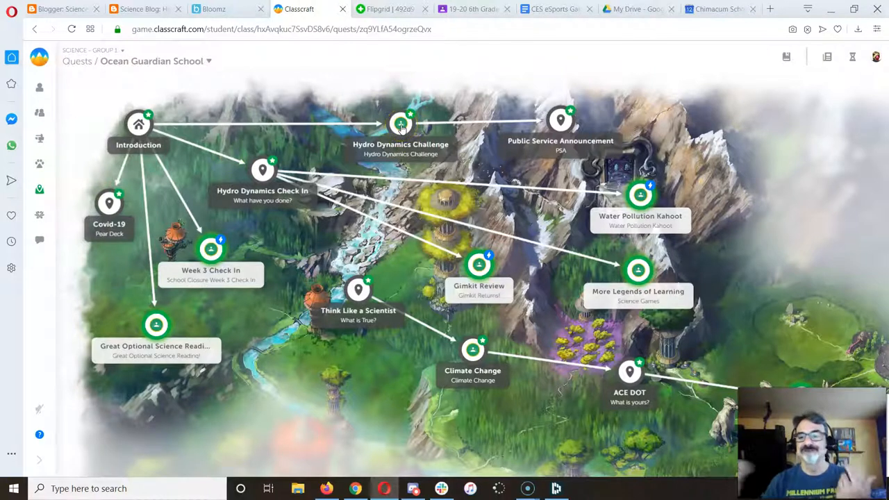
{"action": "mouse_move", "coordinate": [378, 383]}
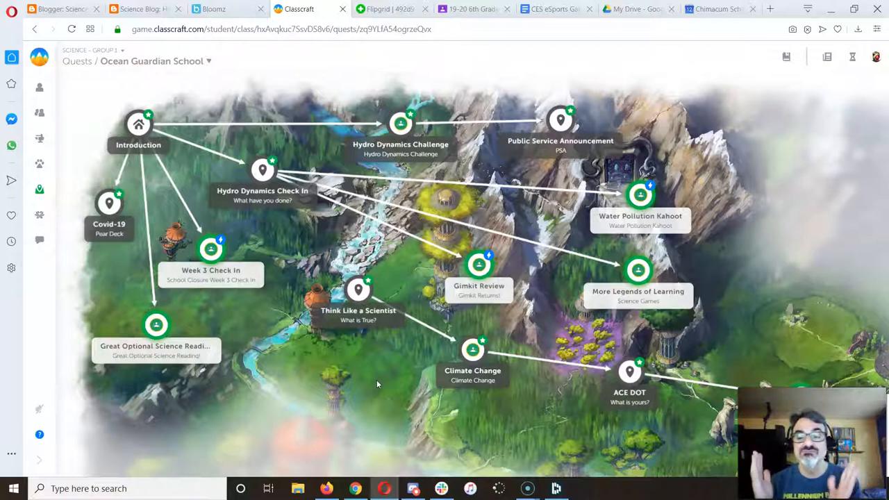
{"action": "mouse_move", "coordinate": [39, 240]}
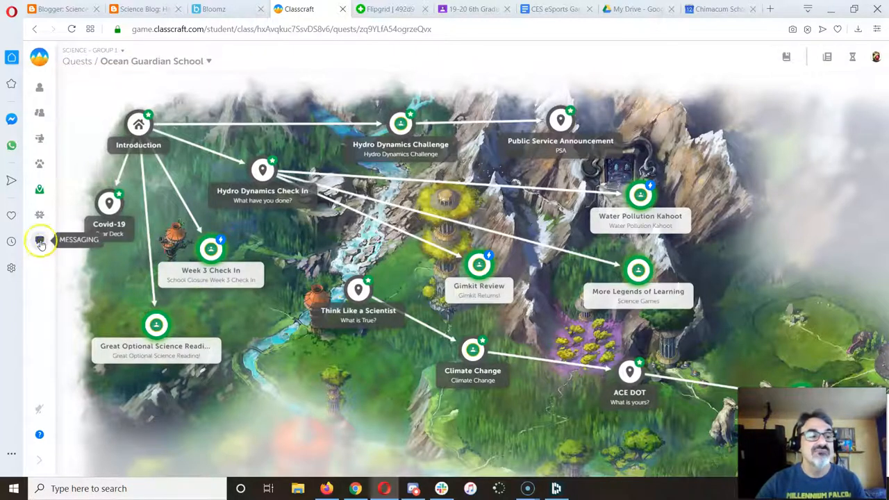
Reopen Messaging to read the Class Announcement posts about earned XP, then go to Quests.
{"action": "left_click", "coordinate": [40, 241]}
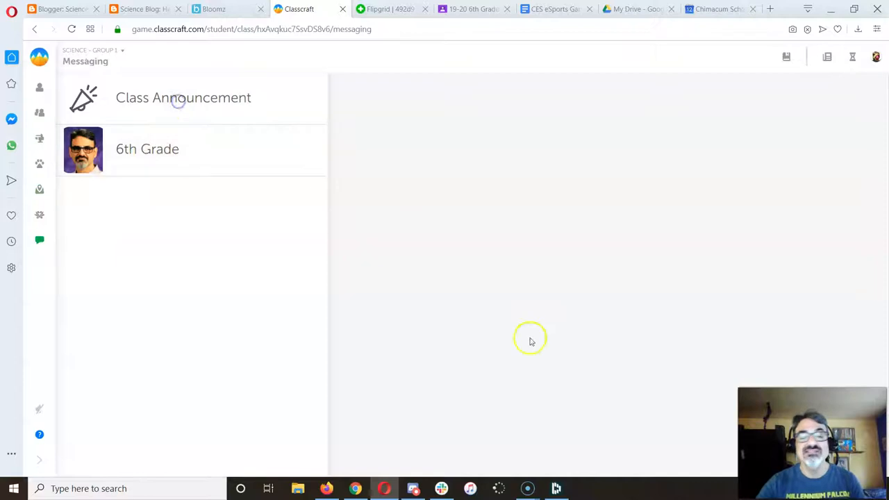
{"action": "left_click", "coordinate": [184, 97]}
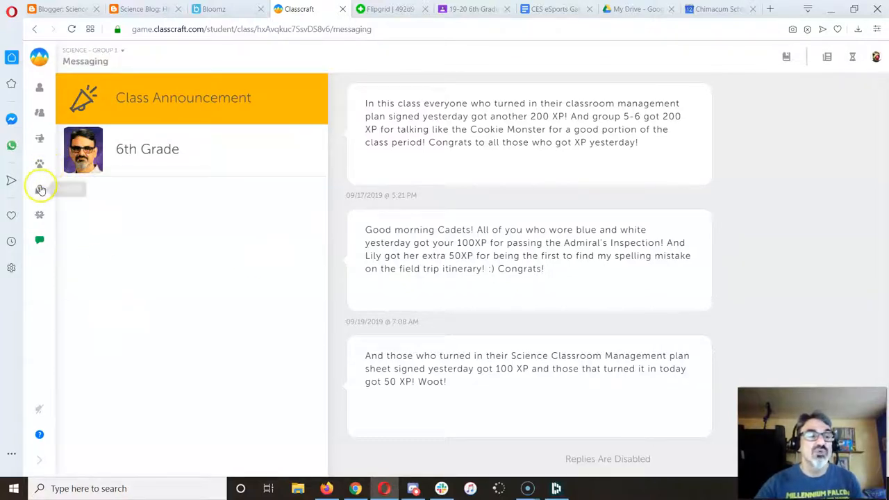
{"action": "left_click", "coordinate": [40, 189]}
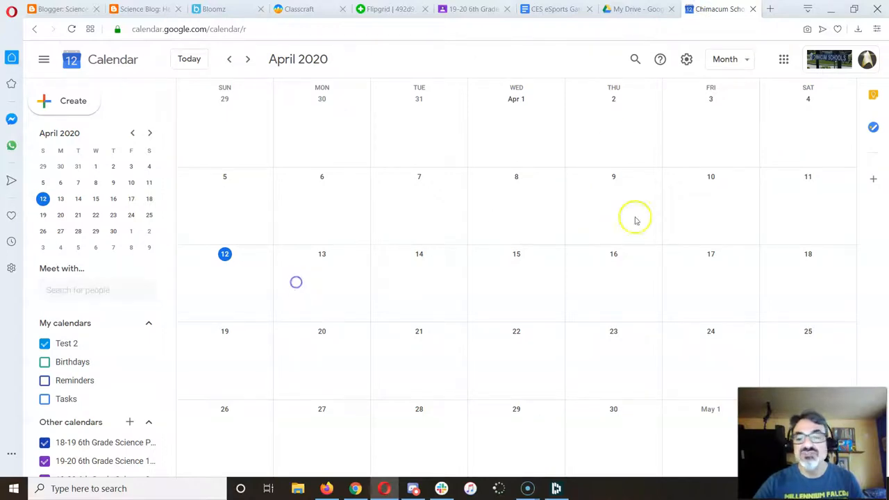
Return to Classcraft and open Ocean Guardian School from the quest world map.
{"action": "left_click", "coordinate": [322, 281]}
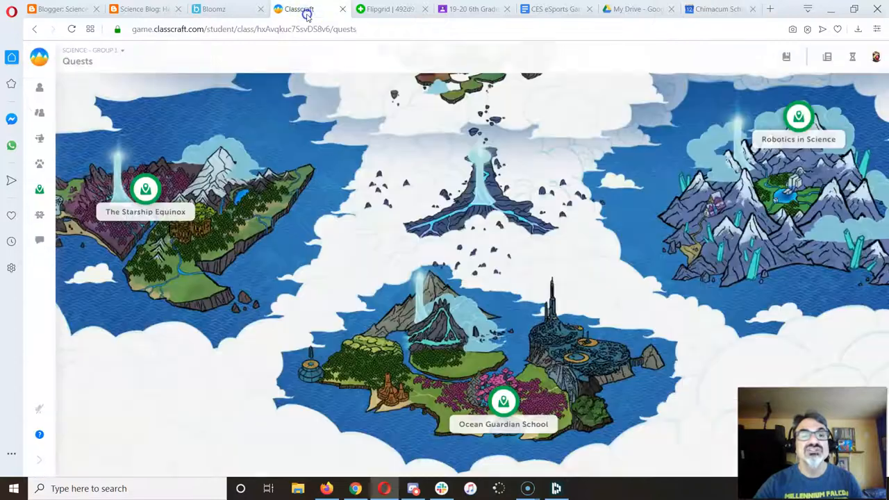
{"action": "left_click", "coordinate": [504, 402]}
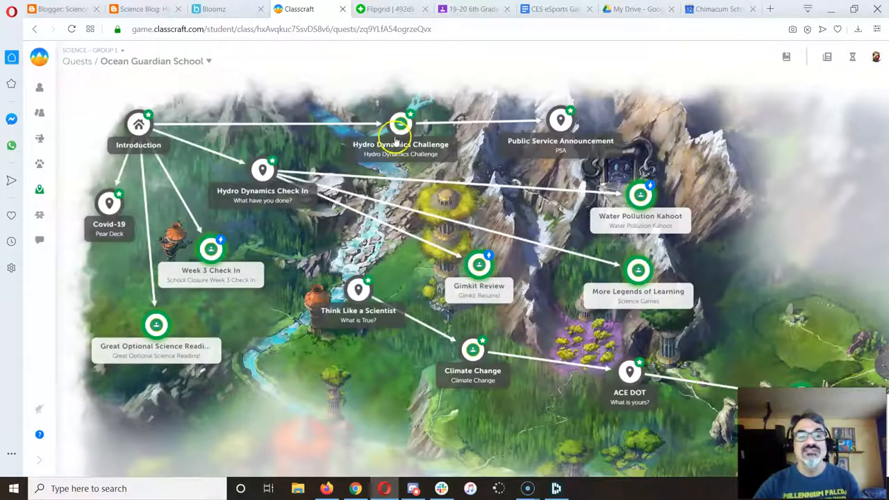
{"action": "mouse_move", "coordinate": [561, 129]}
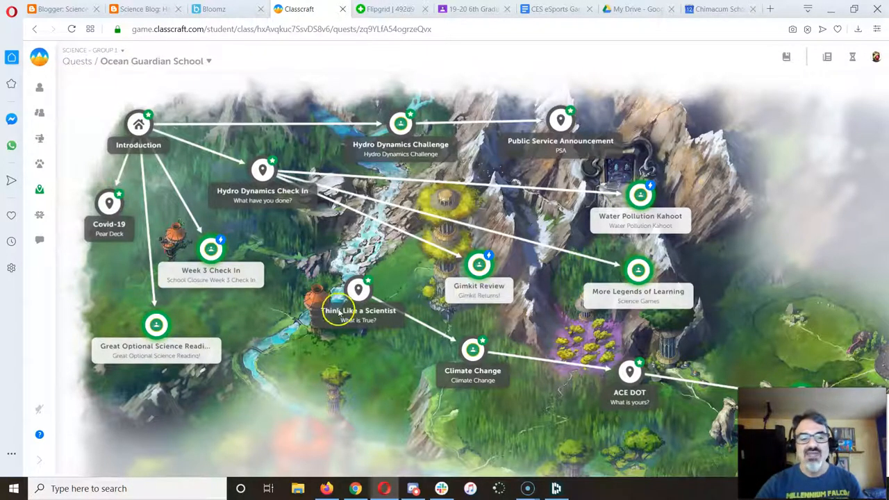
{"action": "mouse_move", "coordinate": [632, 451]}
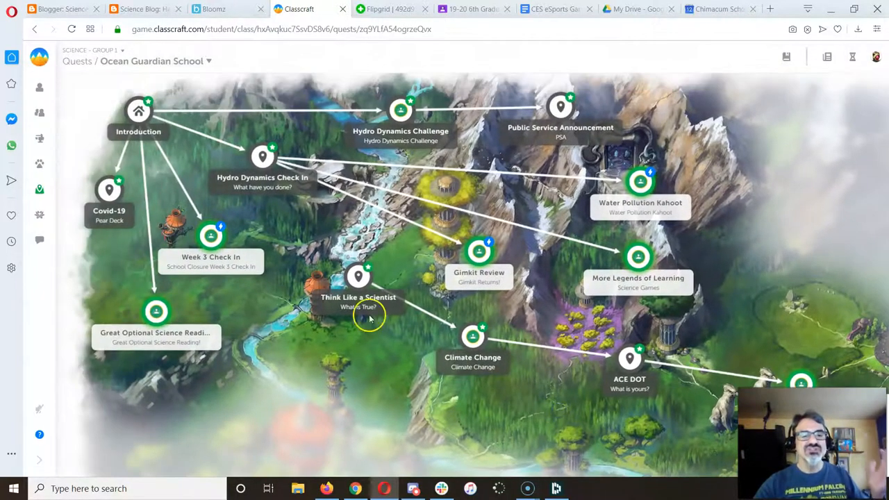
{"action": "mouse_move", "coordinate": [373, 269]}
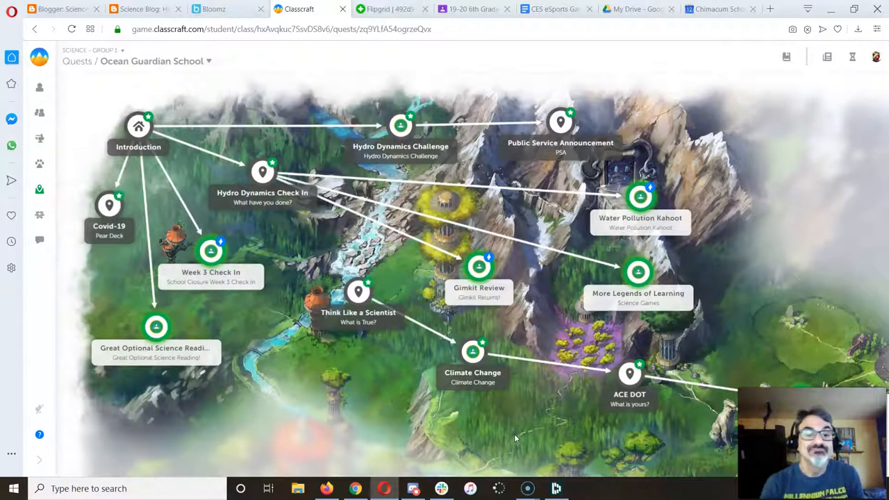
{"action": "left_click", "coordinate": [480, 266]}
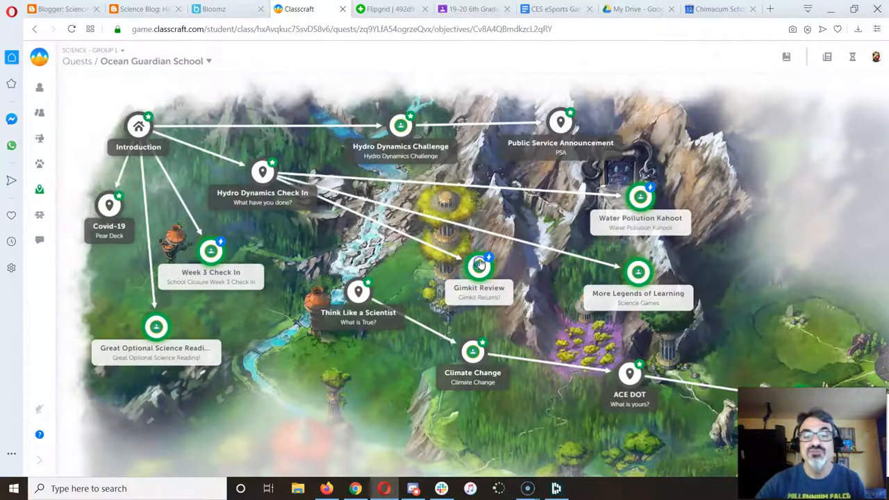
{"action": "left_click", "coordinate": [479, 264]}
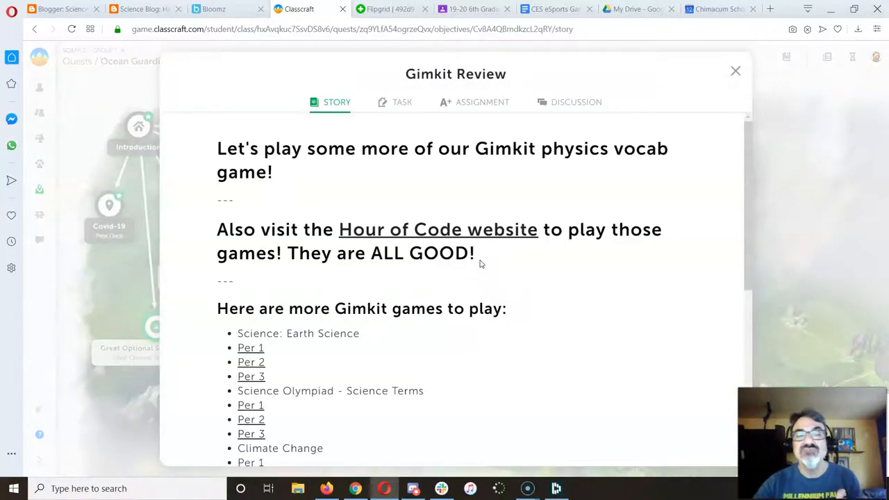
{"action": "scroll", "scroll_direction": "down", "scroll_amount": 3}
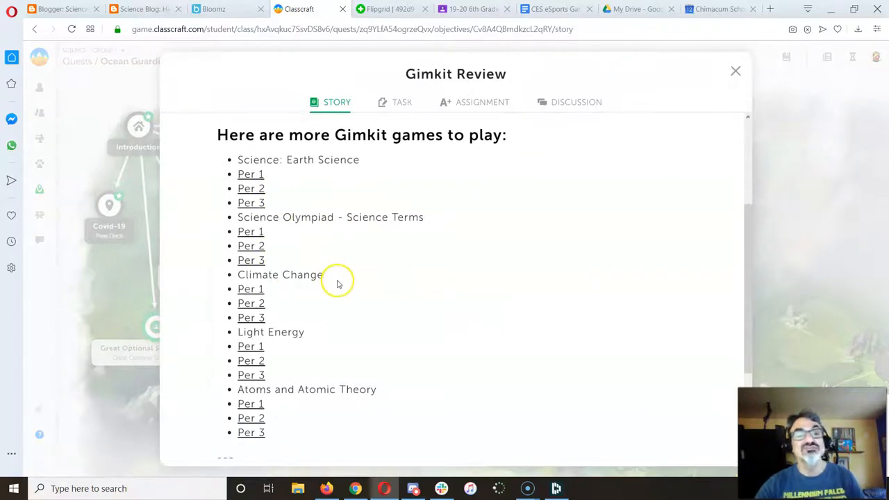
{"action": "mouse_move", "coordinate": [327, 176]}
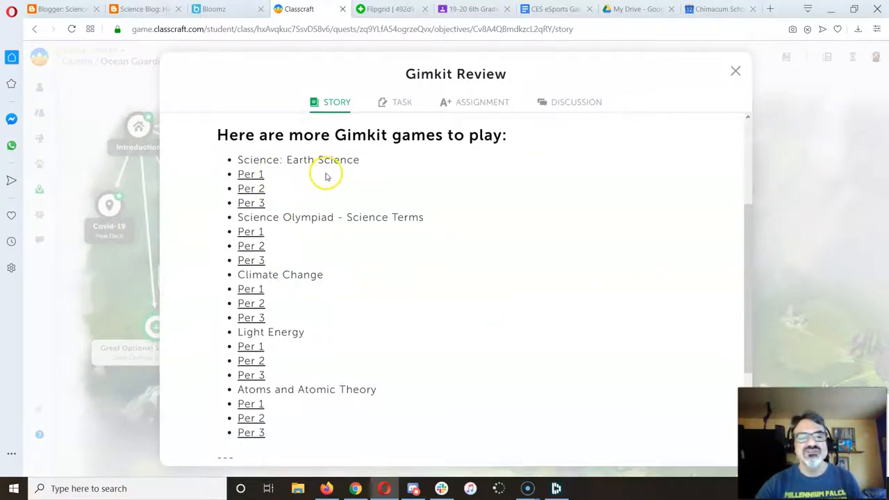
{"action": "mouse_move", "coordinate": [291, 270]}
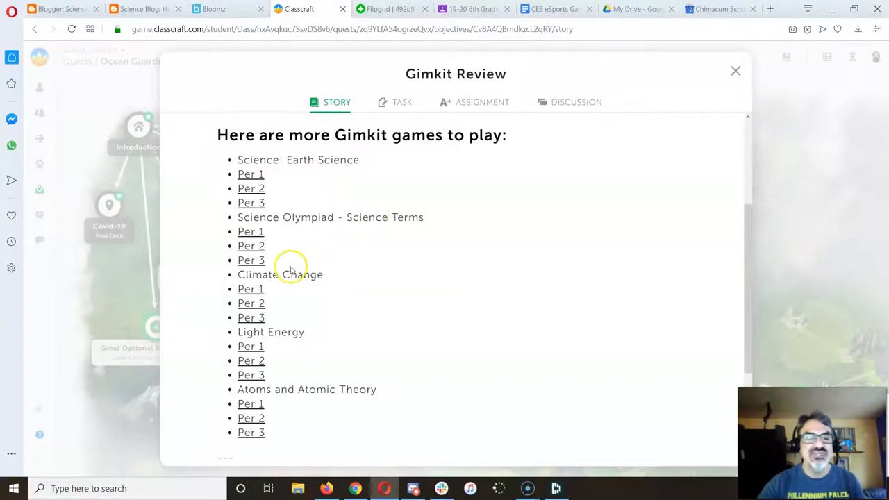
{"action": "scroll", "scroll_direction": "down", "scroll_amount": 3}
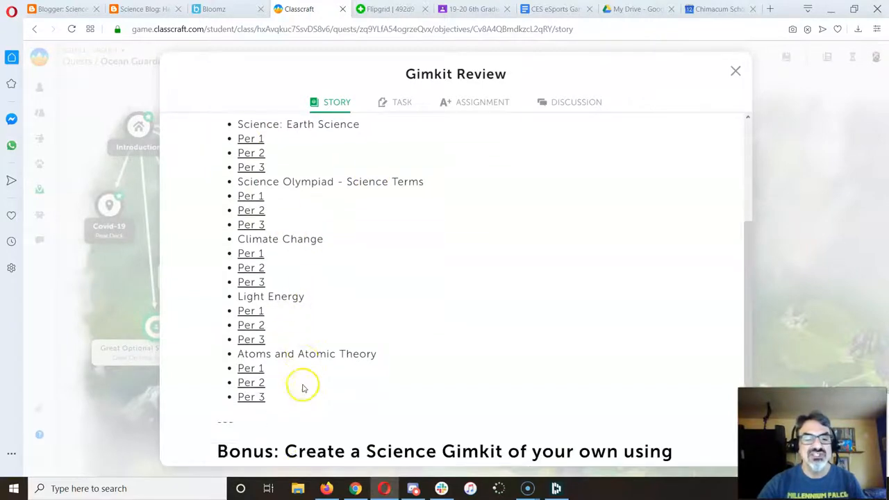
{"action": "scroll", "scroll_direction": "down", "scroll_amount": 3}
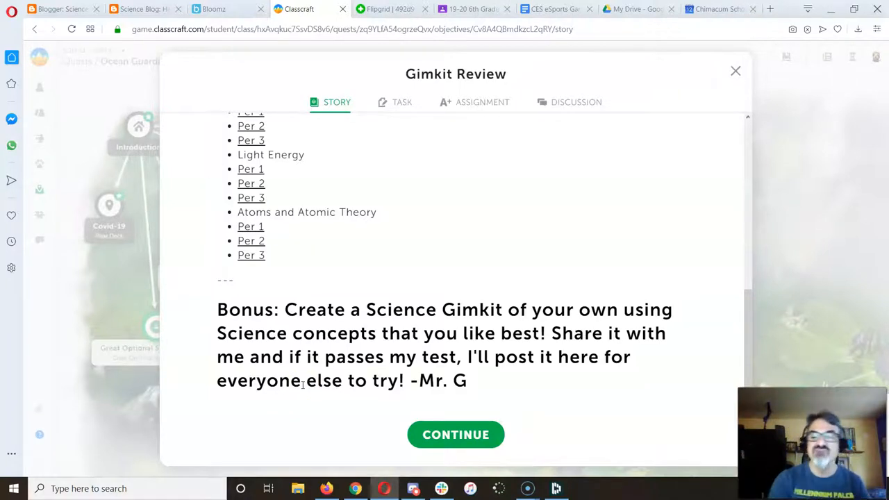
{"action": "mouse_move", "coordinate": [735, 71]}
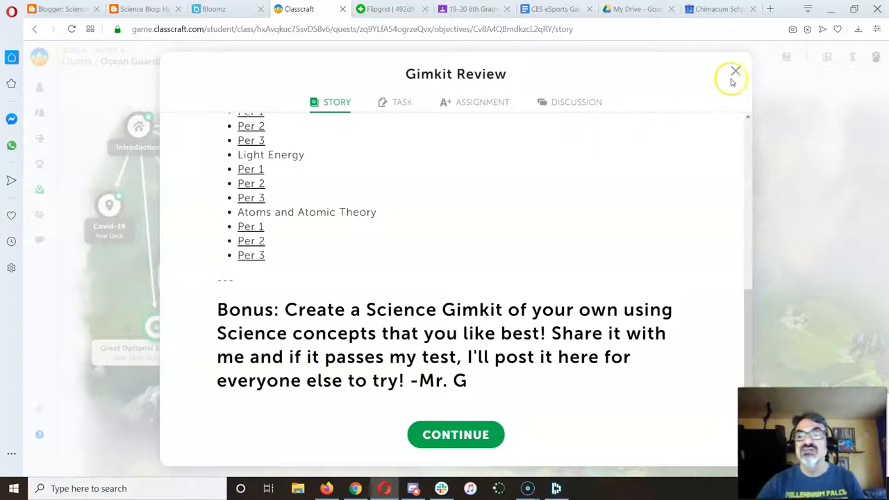
{"action": "left_click", "coordinate": [735, 71]}
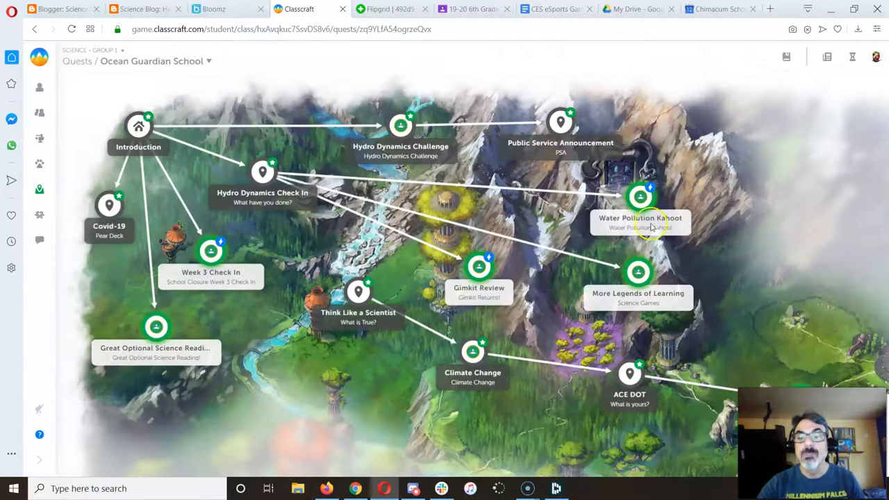
{"action": "left_click", "coordinate": [639, 198]}
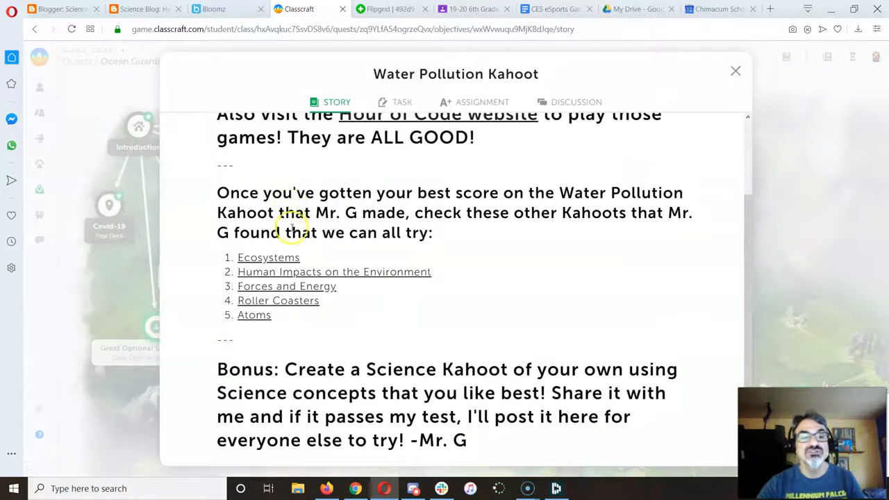
{"action": "mouse_move", "coordinate": [359, 287]}
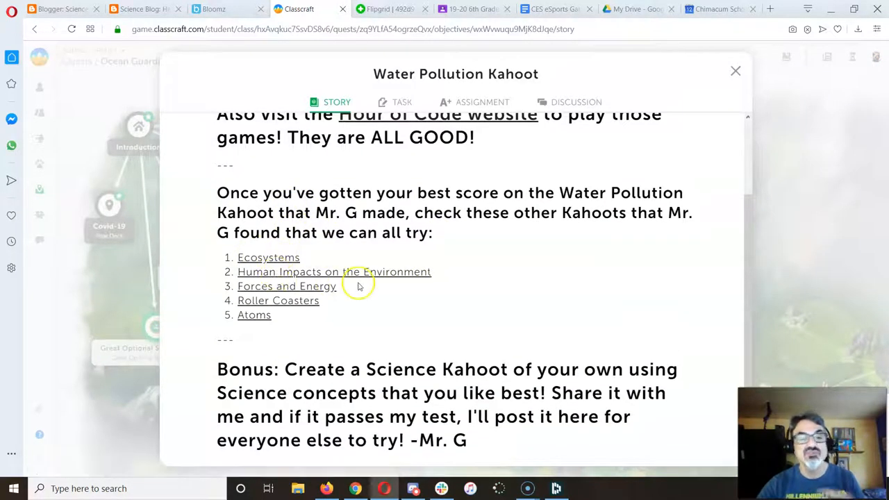
{"action": "mouse_move", "coordinate": [278, 300]}
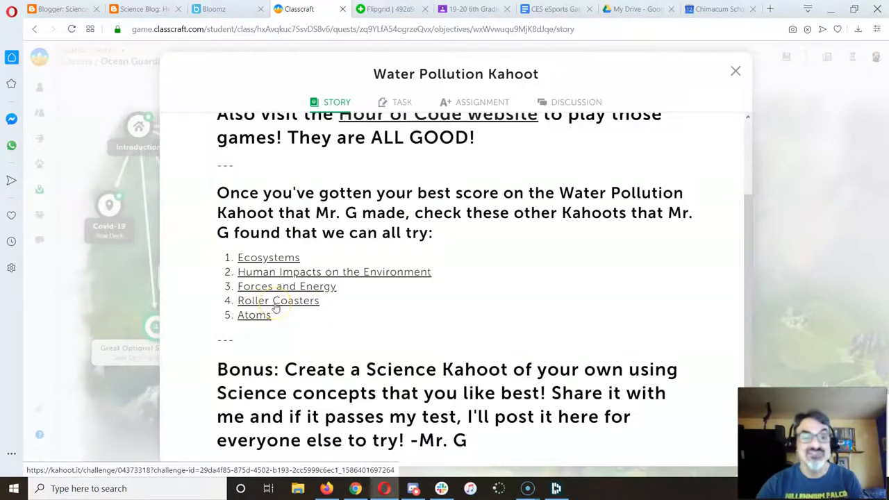
{"action": "scroll", "scroll_direction": "down", "scroll_amount": 3}
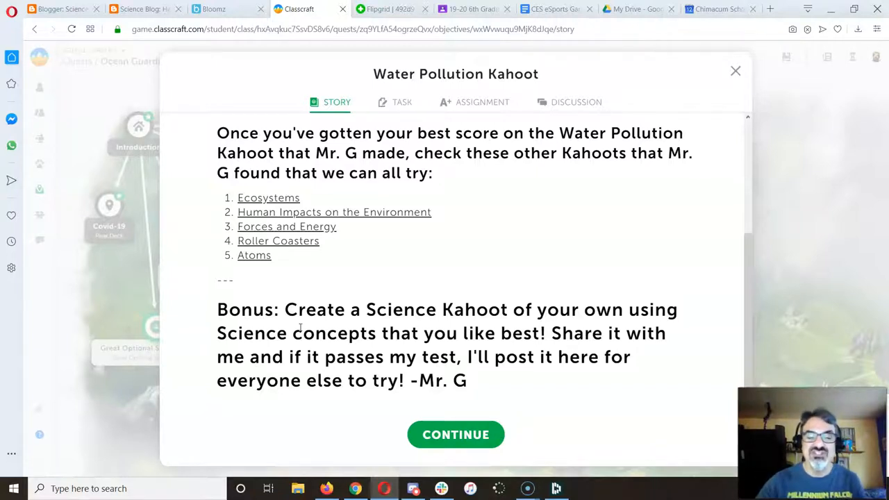
{"action": "mouse_move", "coordinate": [460, 306]}
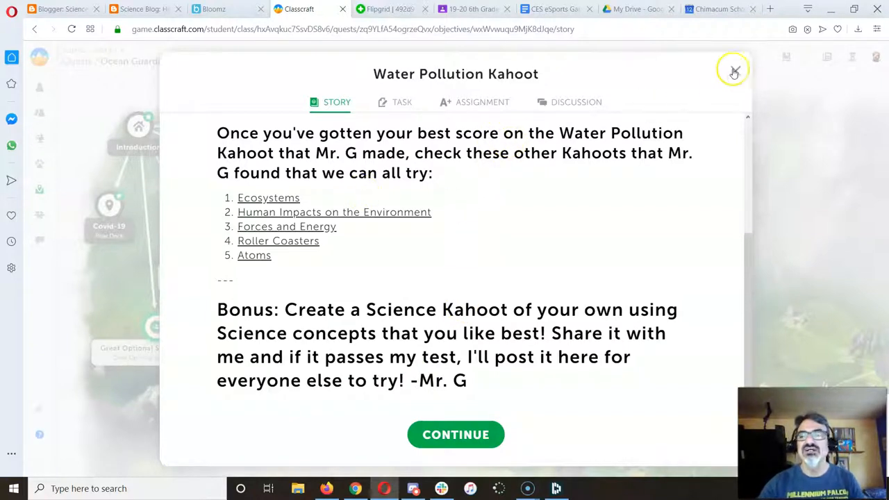
{"action": "left_click", "coordinate": [735, 72]}
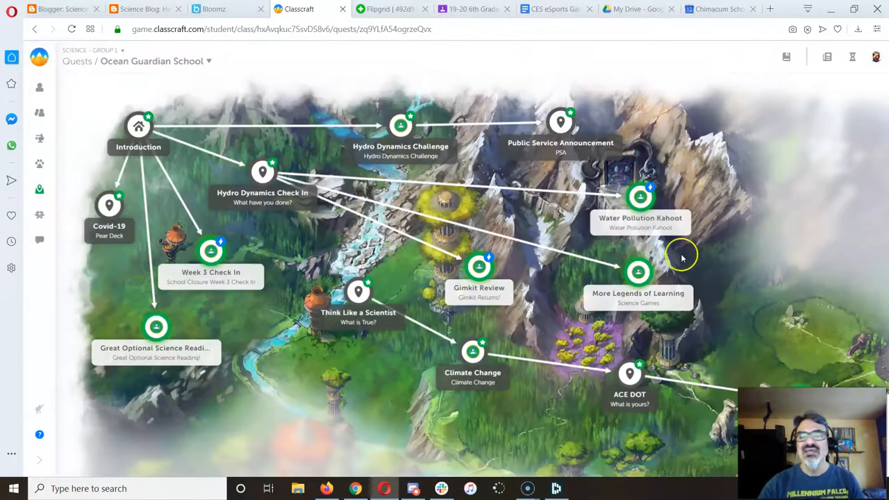
Read the More Legends of Learning story and view its Science Games task with join link.
{"action": "left_click", "coordinate": [637, 271]}
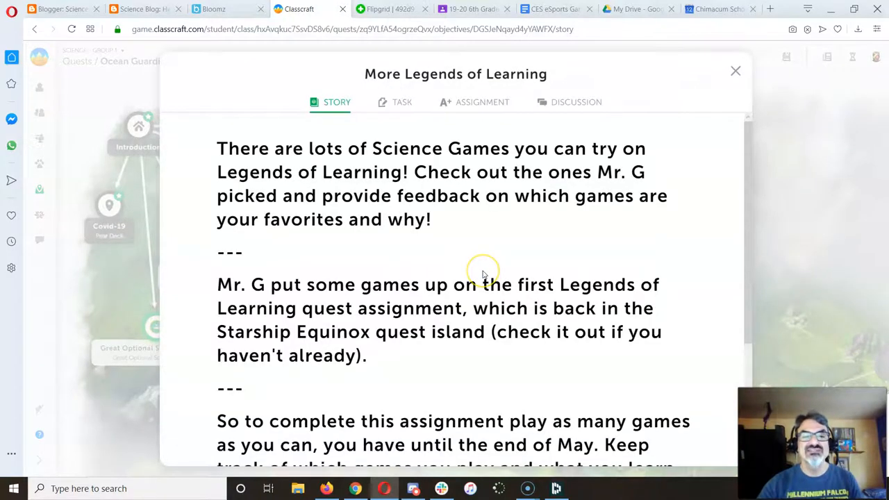
{"action": "scroll", "scroll_direction": "down", "scroll_amount": 3}
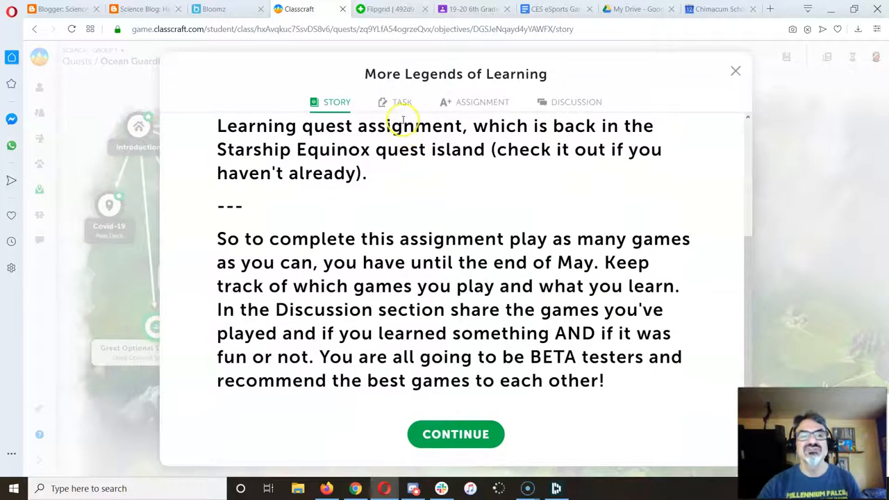
{"action": "left_click", "coordinate": [402, 102]}
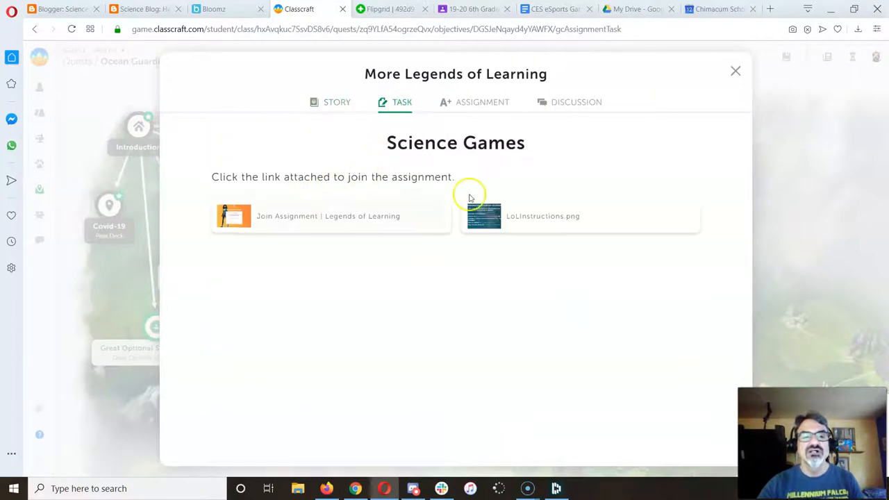
Open the ESS2.A-1 Playlist assignment in 6th Grade Science 1, then return to the Stream.
{"action": "left_click", "coordinate": [476, 9]}
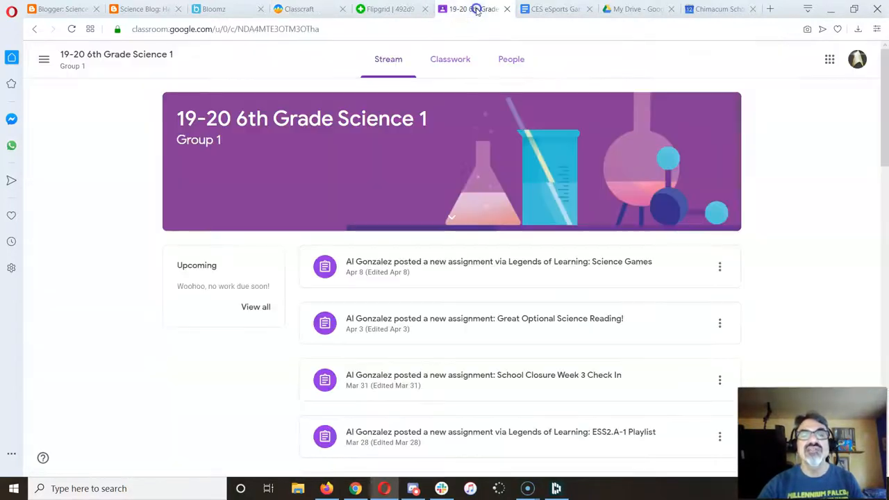
{"action": "scroll", "scroll_direction": "down", "scroll_amount": 3}
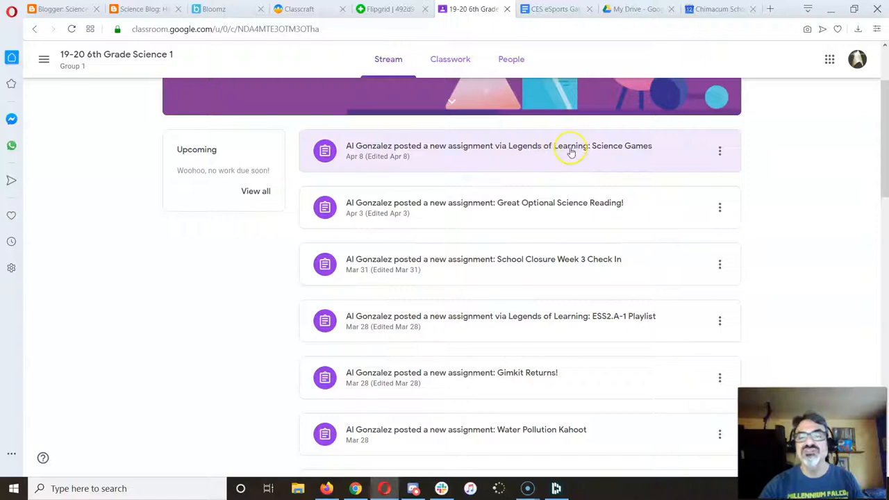
{"action": "left_click", "coordinate": [569, 146]}
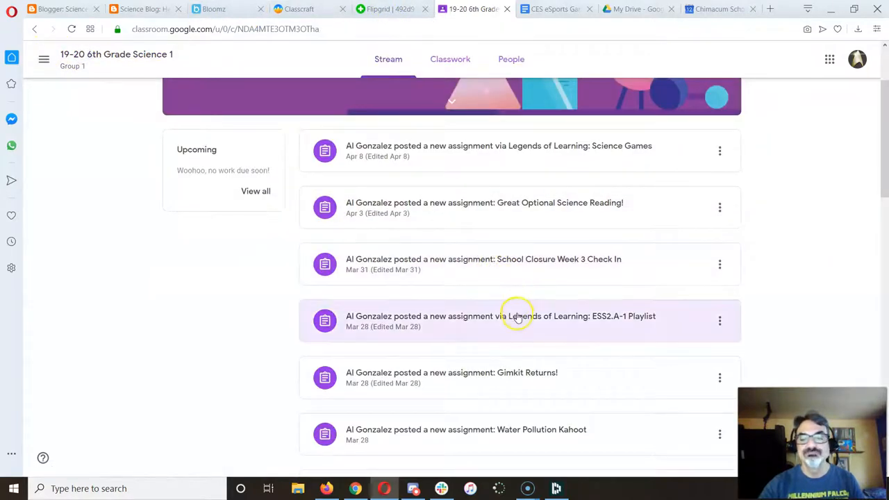
{"action": "left_click", "coordinate": [518, 316]}
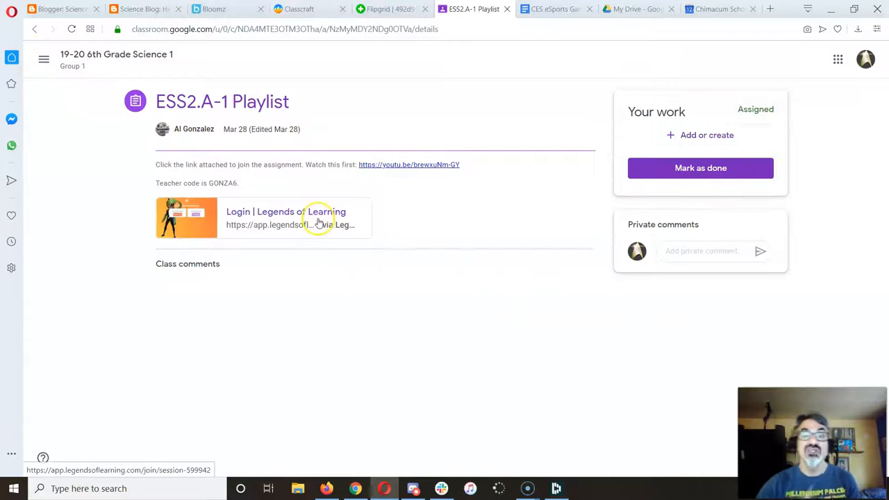
{"action": "mouse_move", "coordinate": [319, 219]}
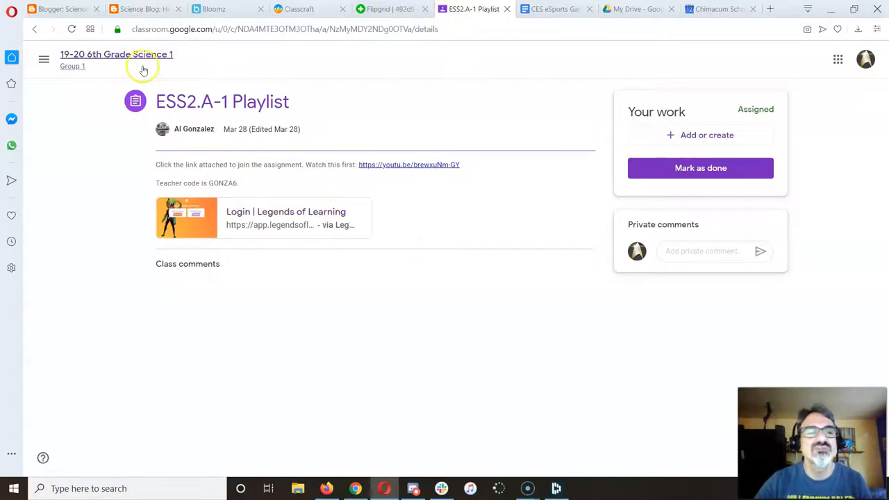
{"action": "left_click", "coordinate": [116, 54]}
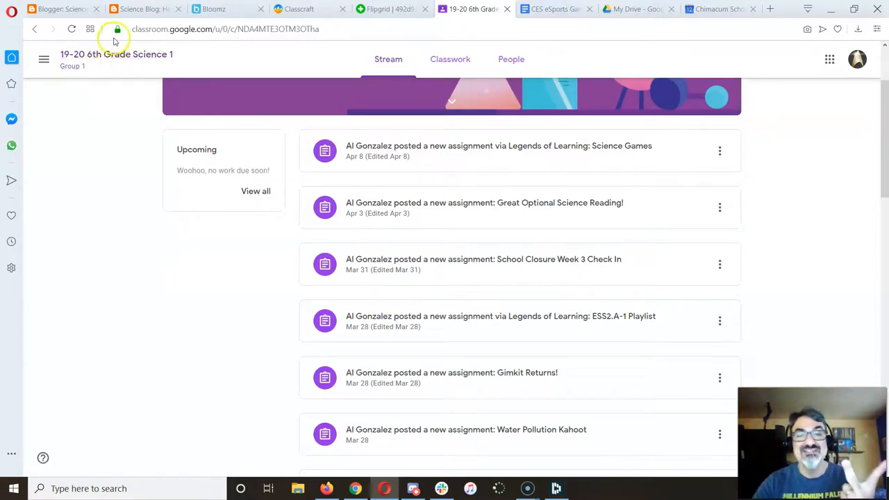
Return to Classcraft and close the More Legends of Learning quest dialog.
{"action": "left_click", "coordinate": [391, 8]}
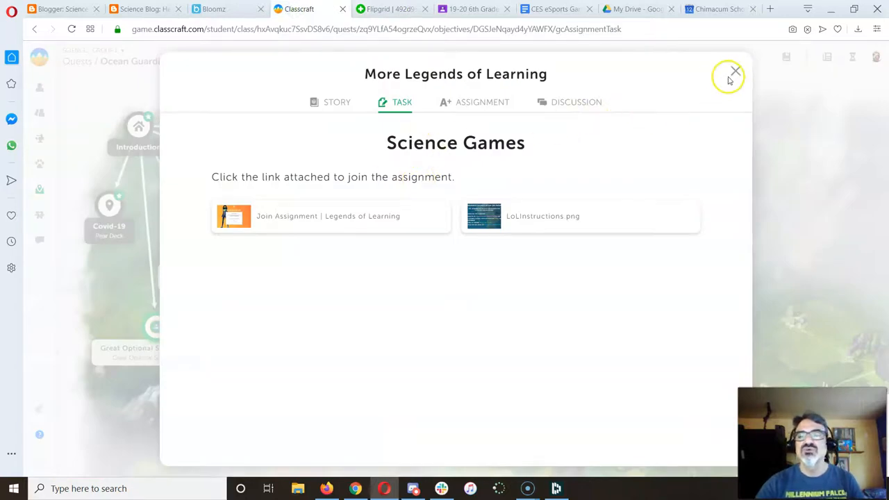
{"action": "left_click", "coordinate": [735, 72]}
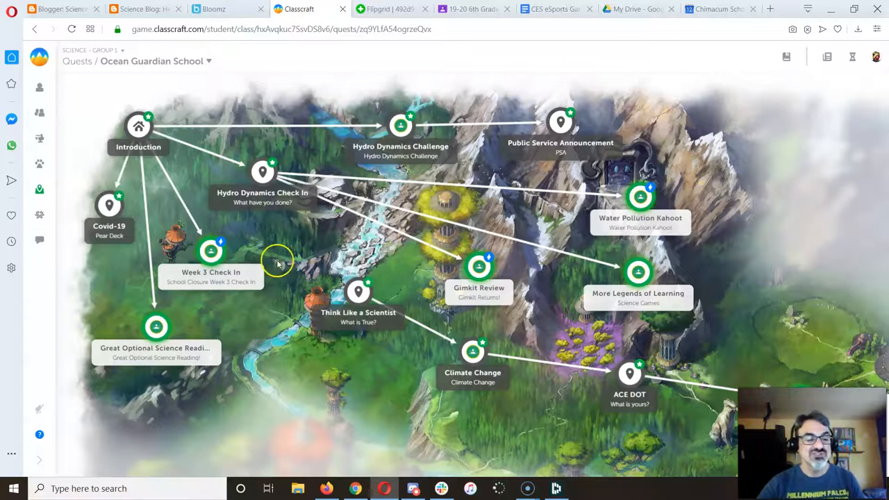
{"action": "mouse_move", "coordinate": [21, 483]}
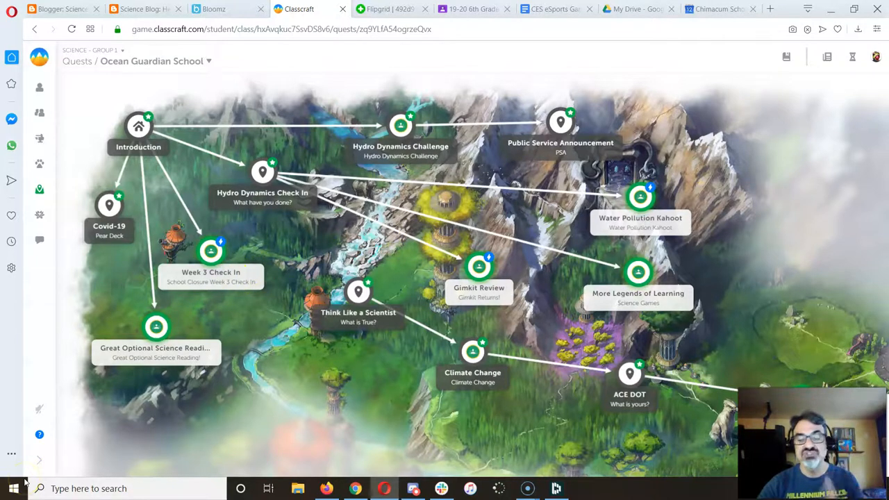